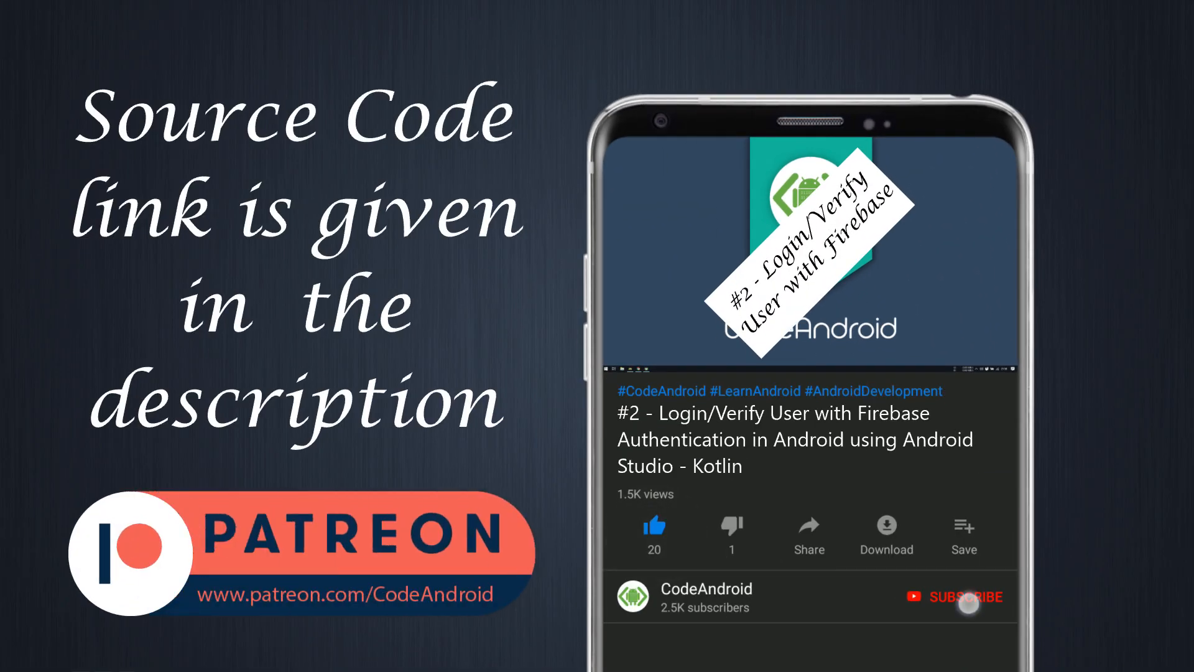
- Add btn_log_in.setOnClickListener in LoginActivity.kt with a doLogin() call inside the lambda
{"action": "left_click", "coordinate": [954, 596]}
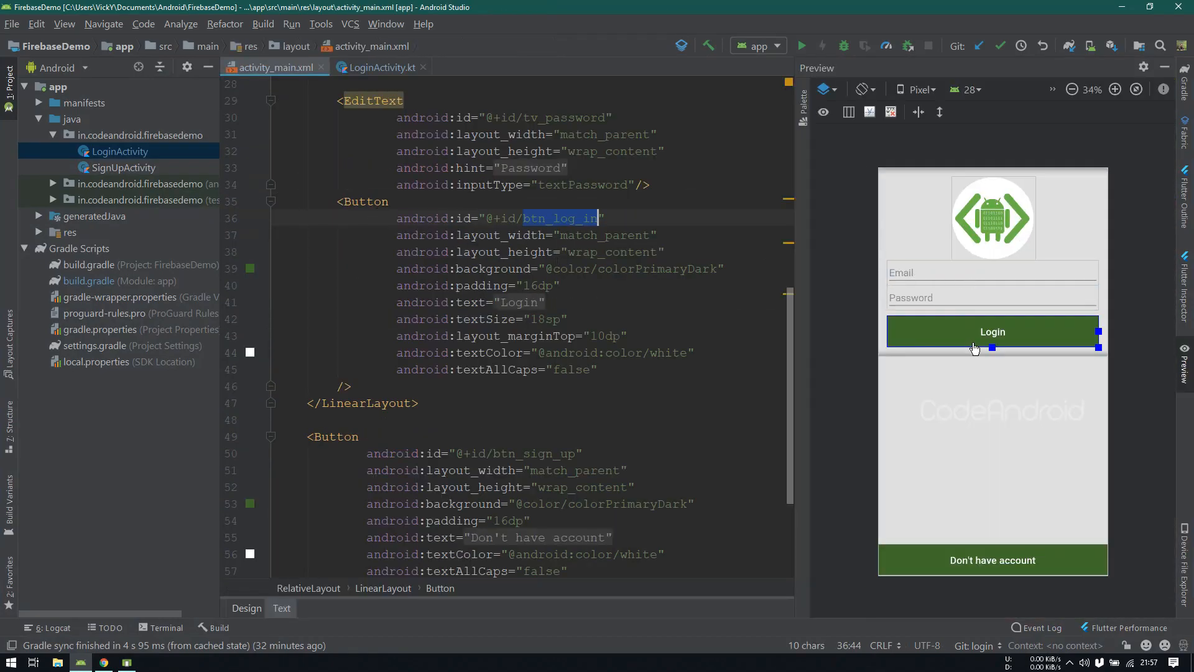
{"action": "scroll", "scroll_direction": "up", "scroll_amount": 3}
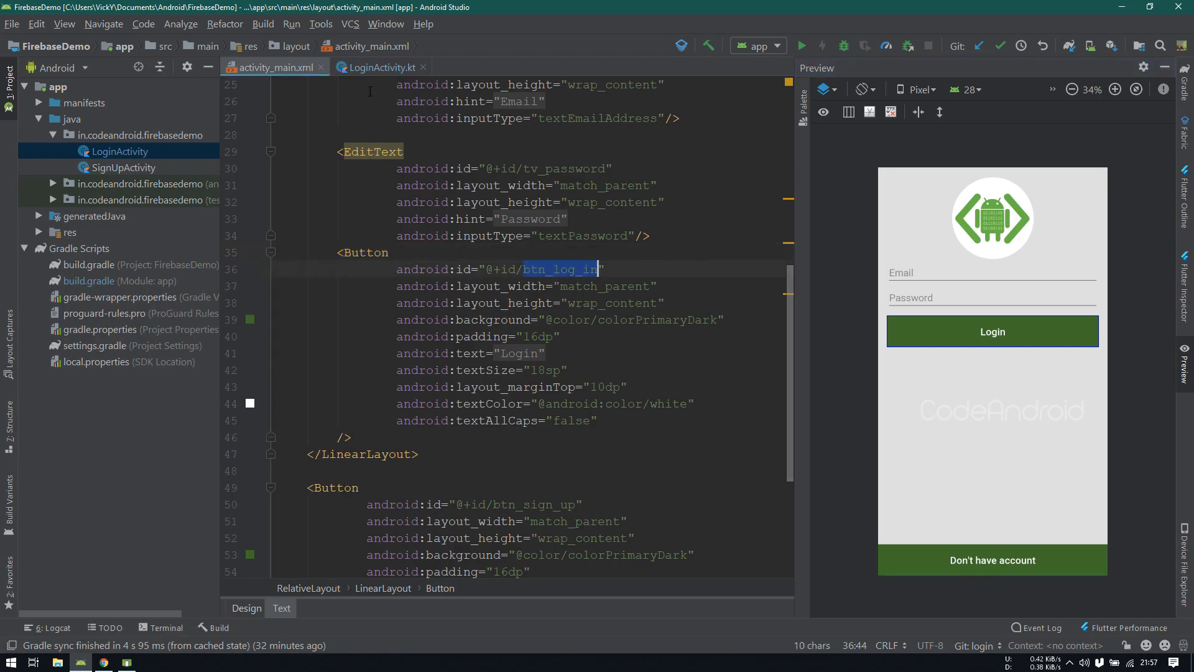
{"action": "left_click", "coordinate": [380, 67]}
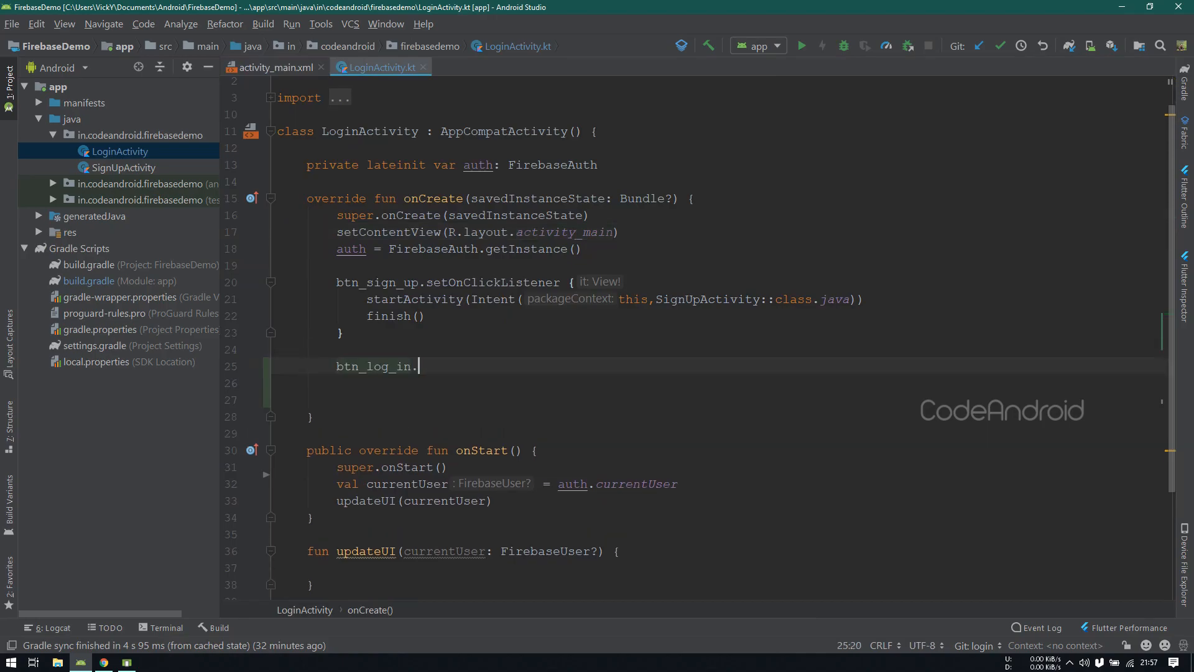
{"action": "type", "text": "setOnc"}
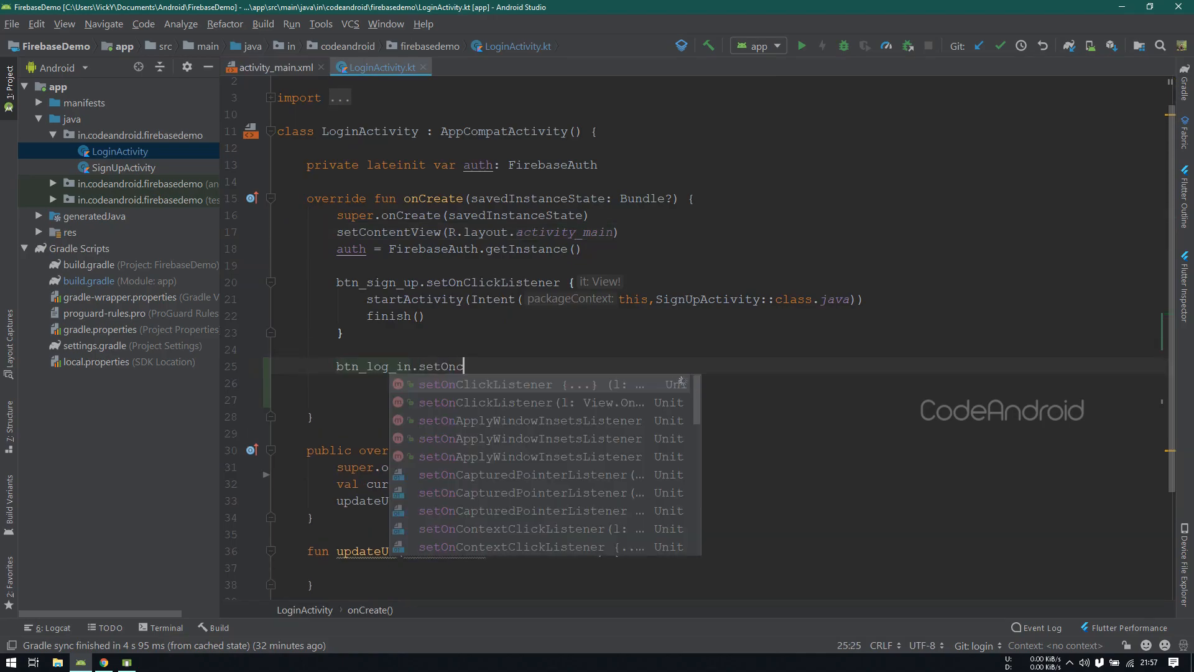
{"action": "left_click", "coordinate": [485, 384]}
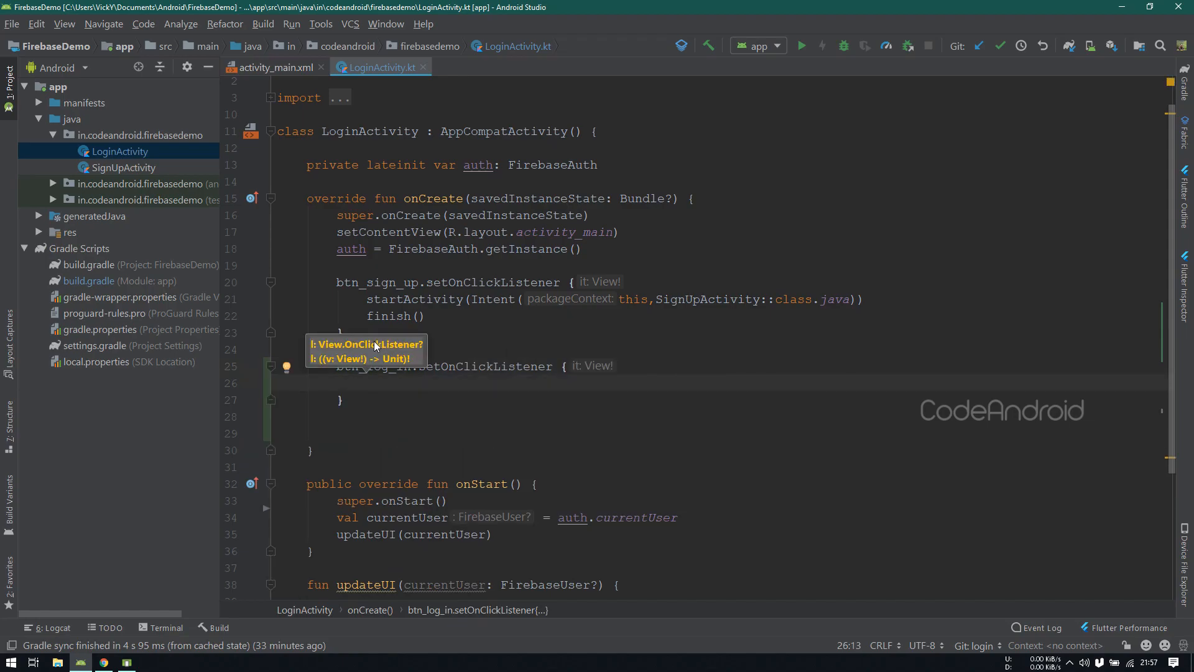
{"action": "type", "text": "doLogin()"}
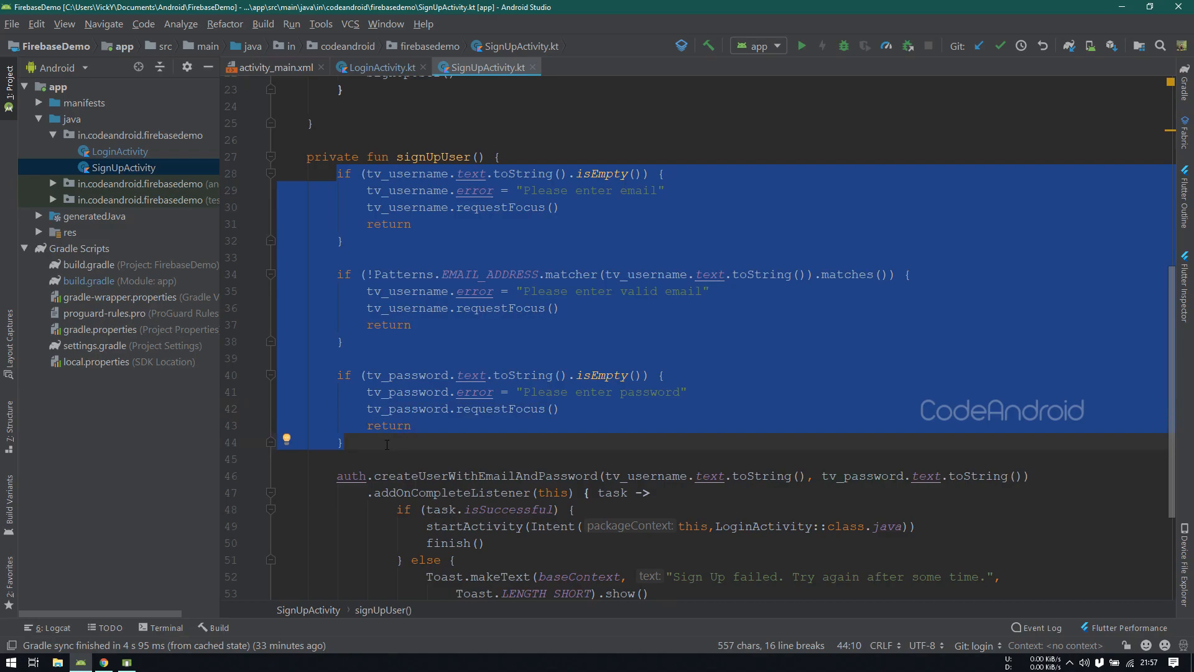
- Paste SignUpActivity's email/password validation checks into a new doLogin() and accept the imports
{"action": "left_click", "coordinate": [378, 67]}
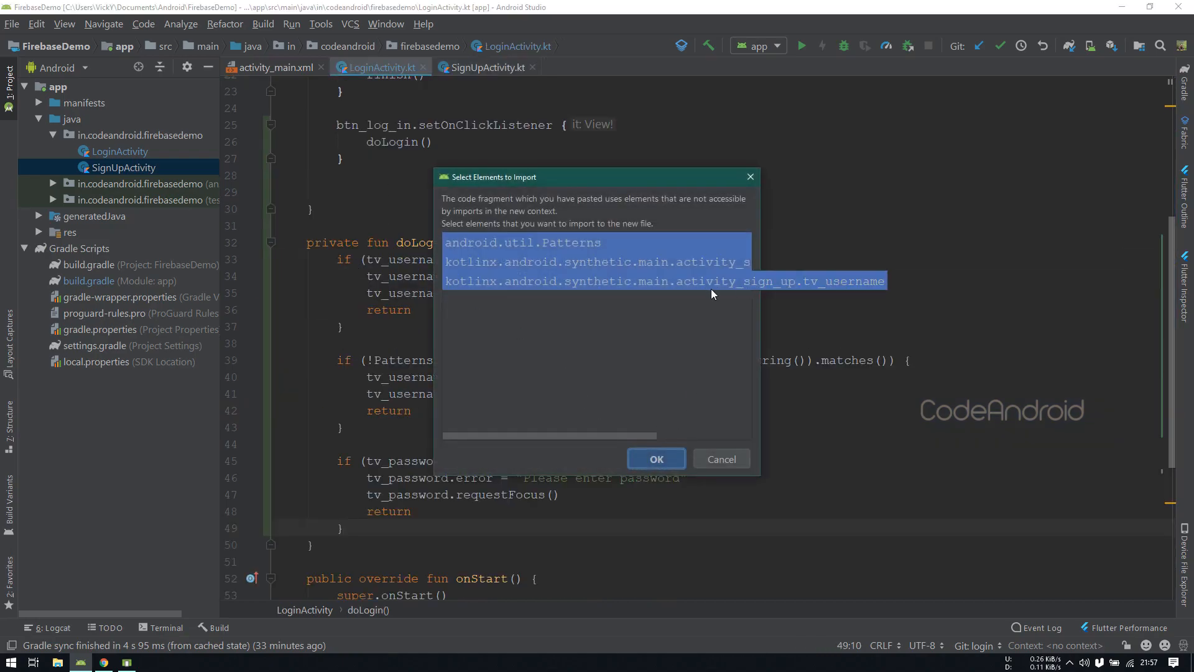
{"action": "left_click", "coordinate": [655, 459]}
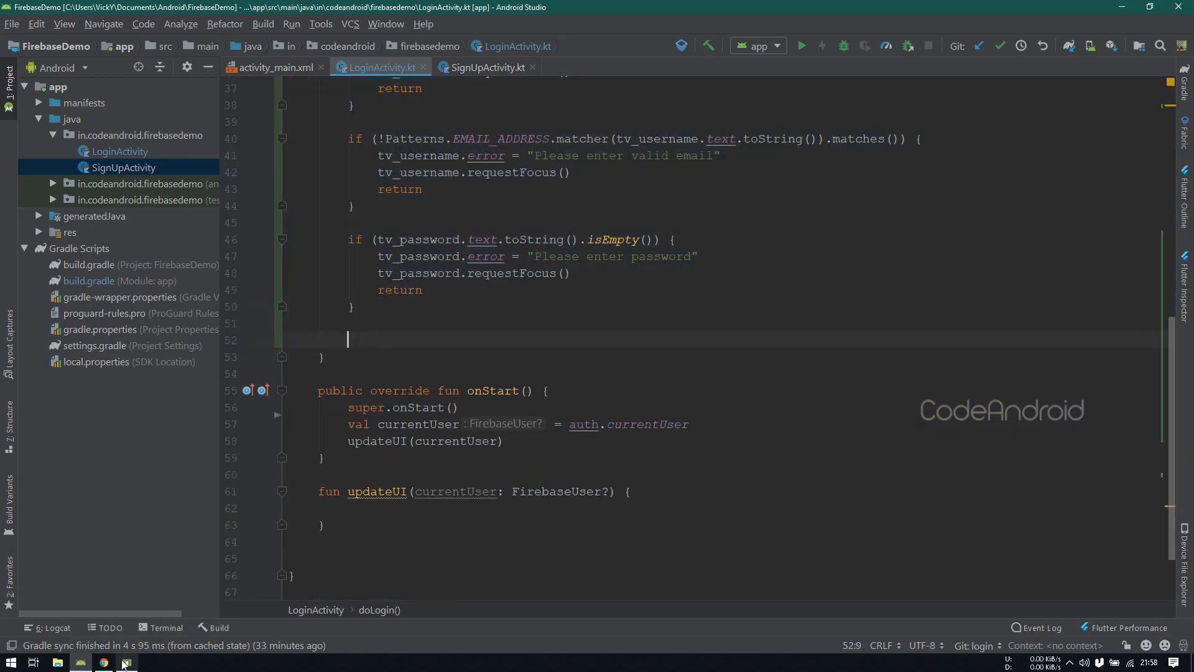
- Scroll to the sign-in section of the Firebase docs and copy the Kotlin signInWithEmailAndPassword snippet
{"action": "left_click", "coordinate": [103, 660]}
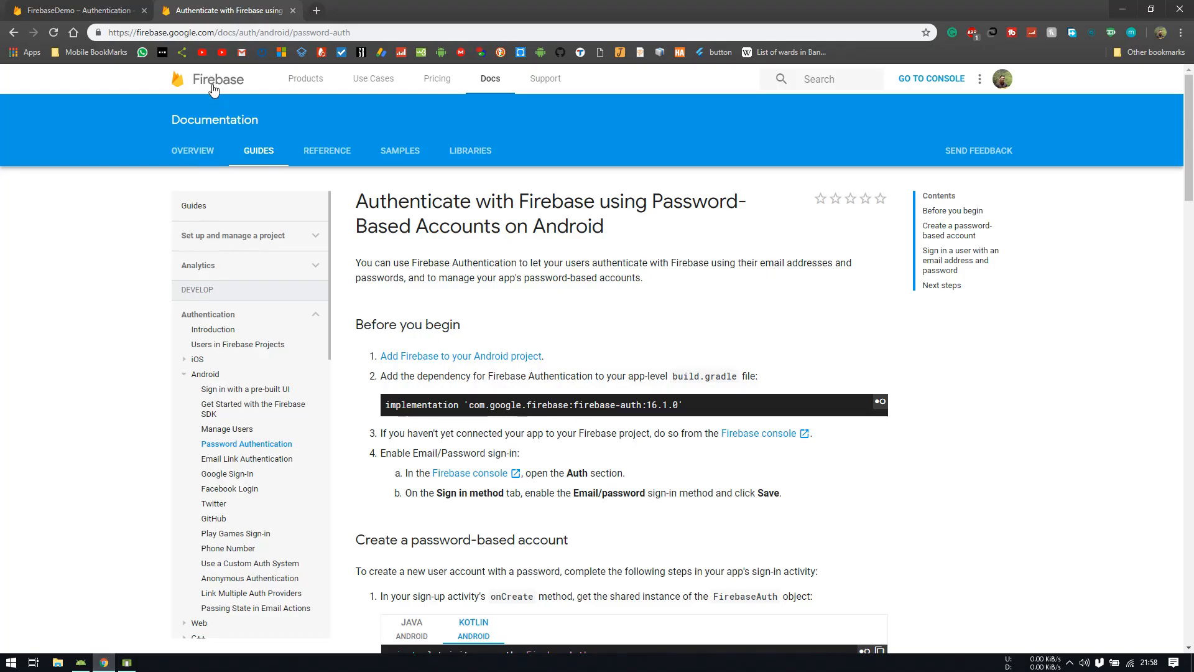
{"action": "scroll", "scroll_direction": "down", "scroll_amount": 3}
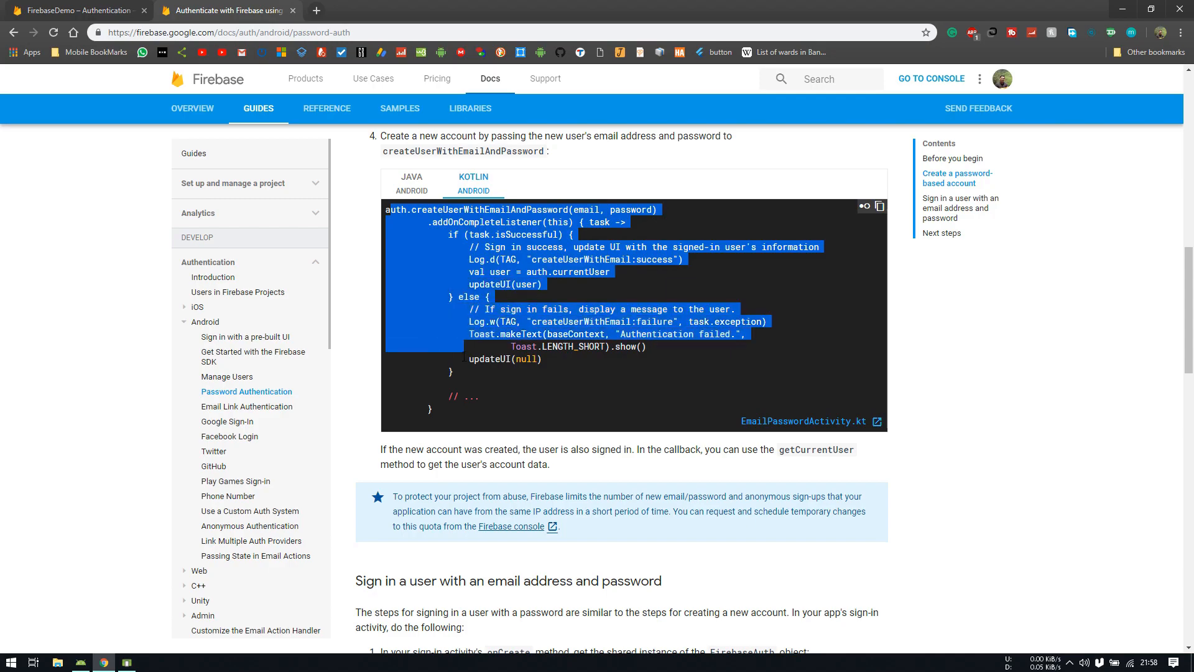
{"action": "scroll", "scroll_direction": "down", "scroll_amount": 3}
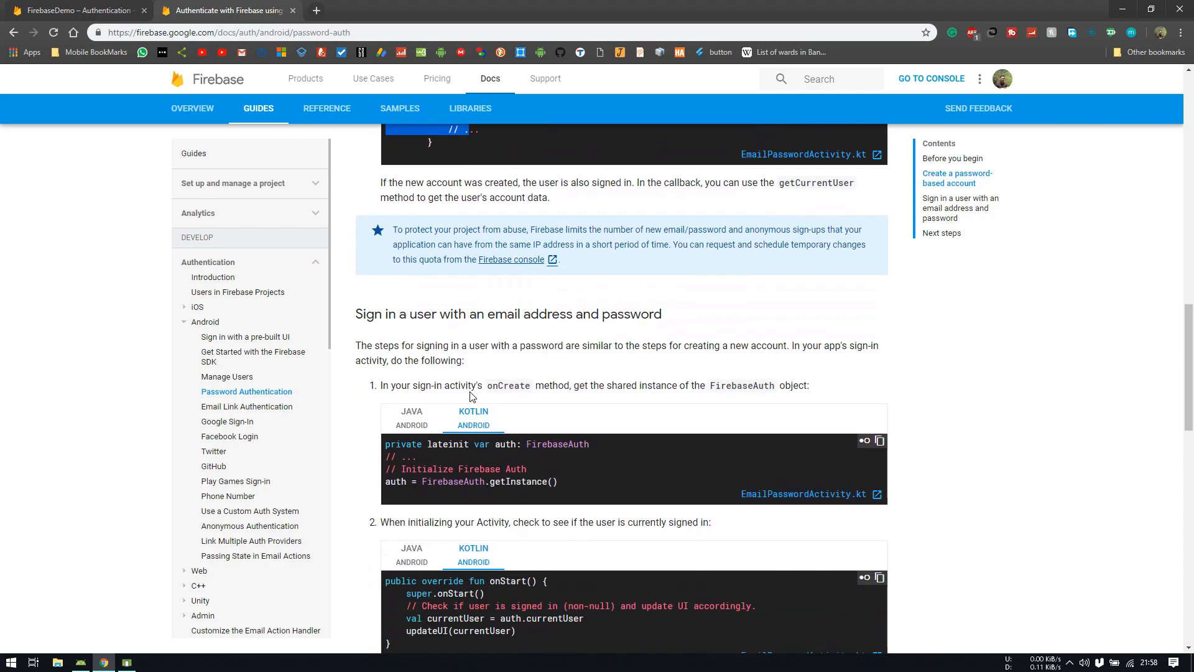
{"action": "scroll", "scroll_direction": "down", "scroll_amount": 3}
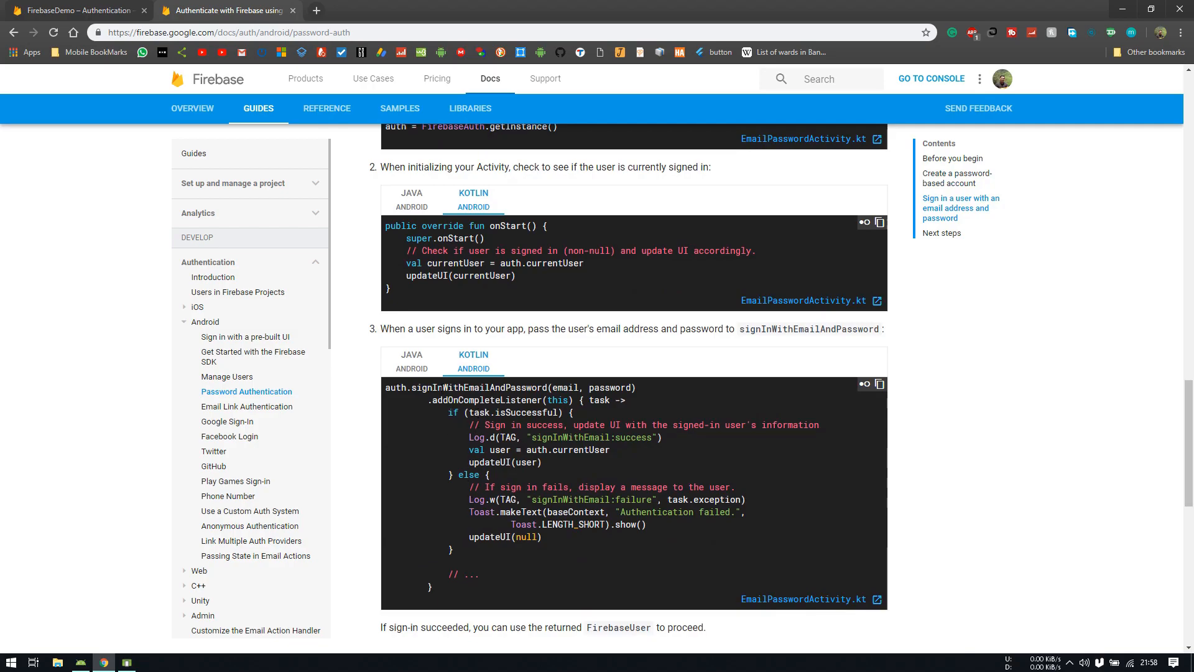
{"action": "double_click", "coordinate": [478, 388]}
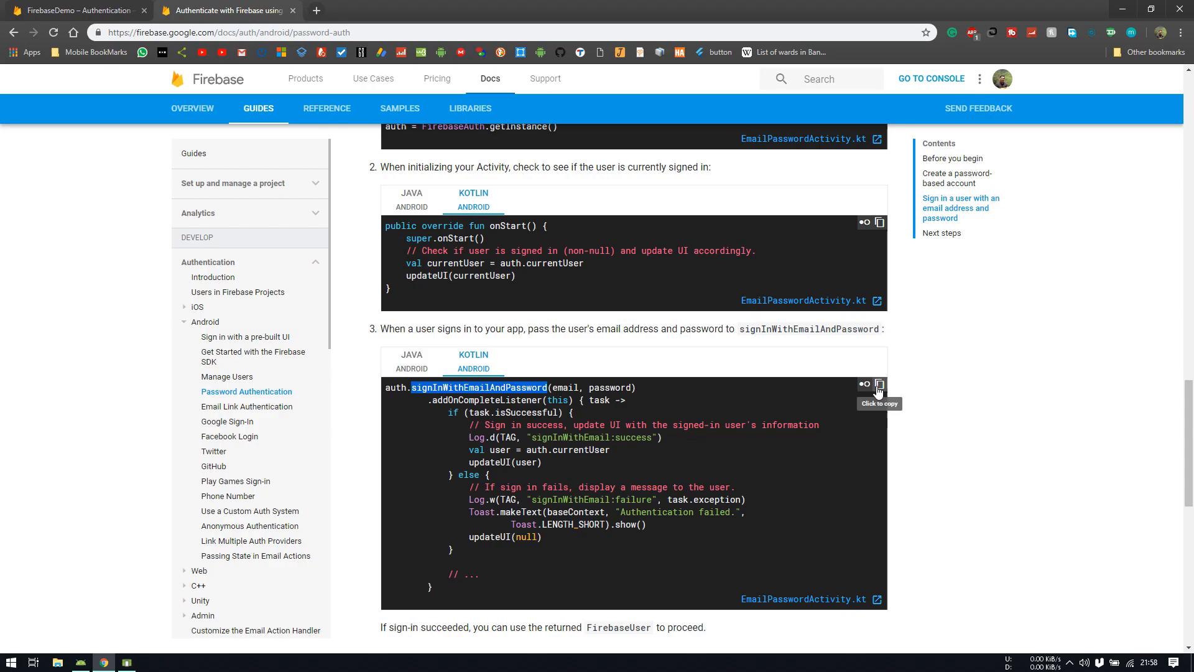
{"action": "left_click", "coordinate": [879, 385]}
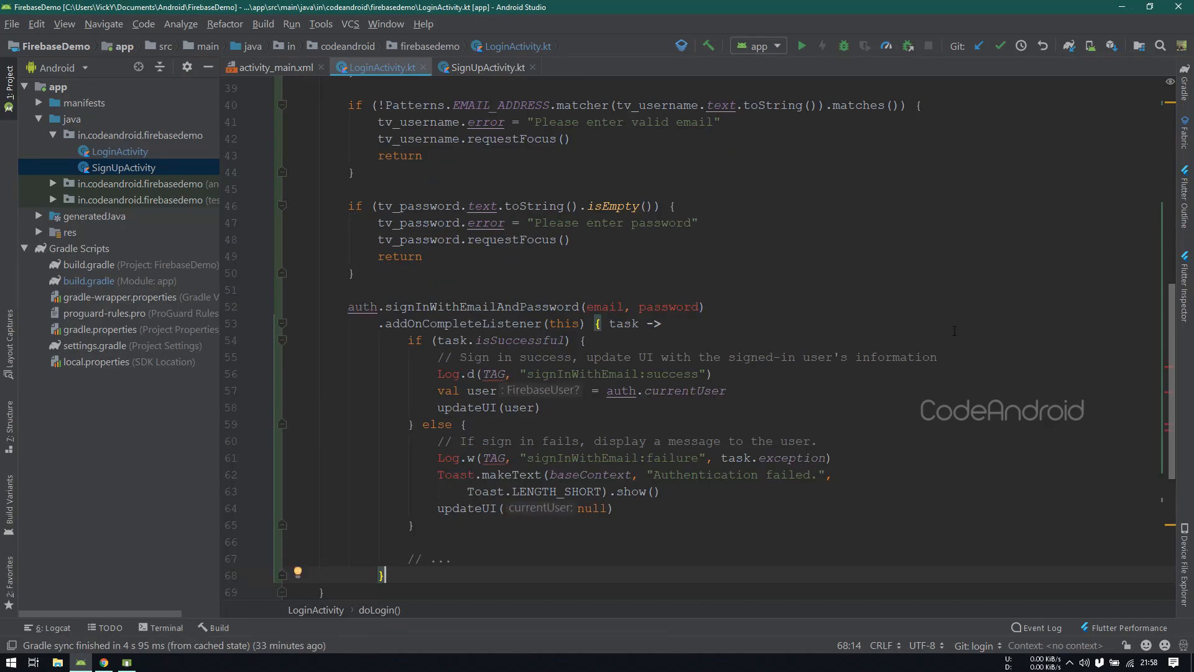
- Pass tv_username/tv_password text to the pasted sign-in call, drop comments, set toast 'Login failed.'
{"action": "double_click", "coordinate": [605, 306]}
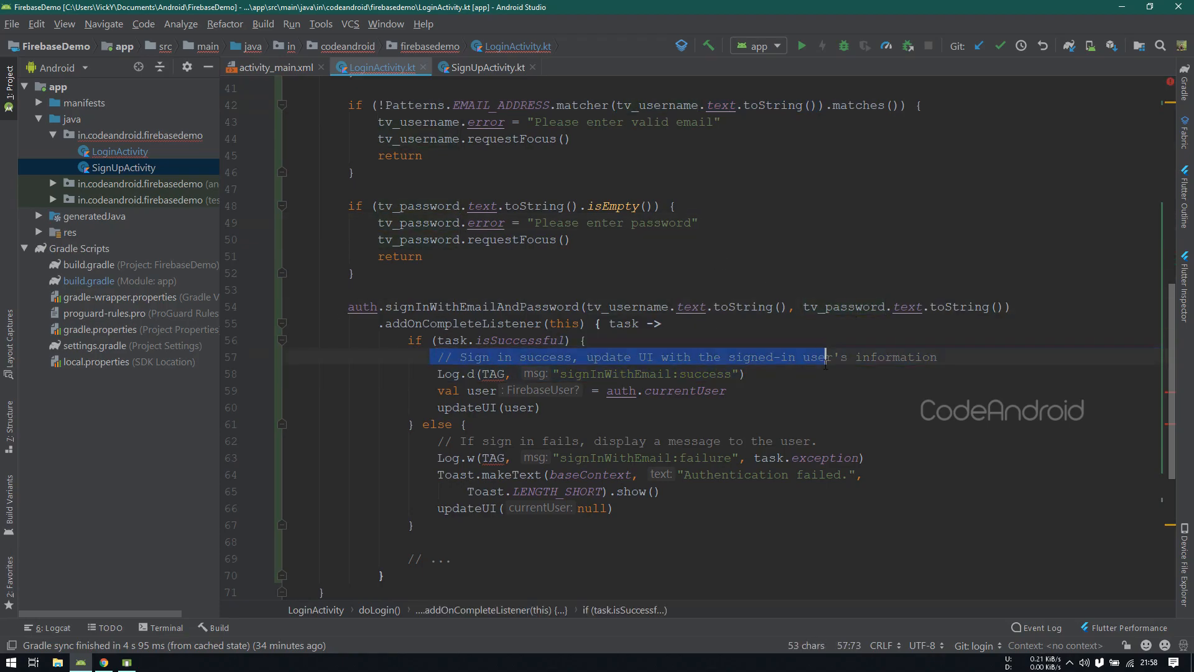
{"action": "key", "text": "Delete"}
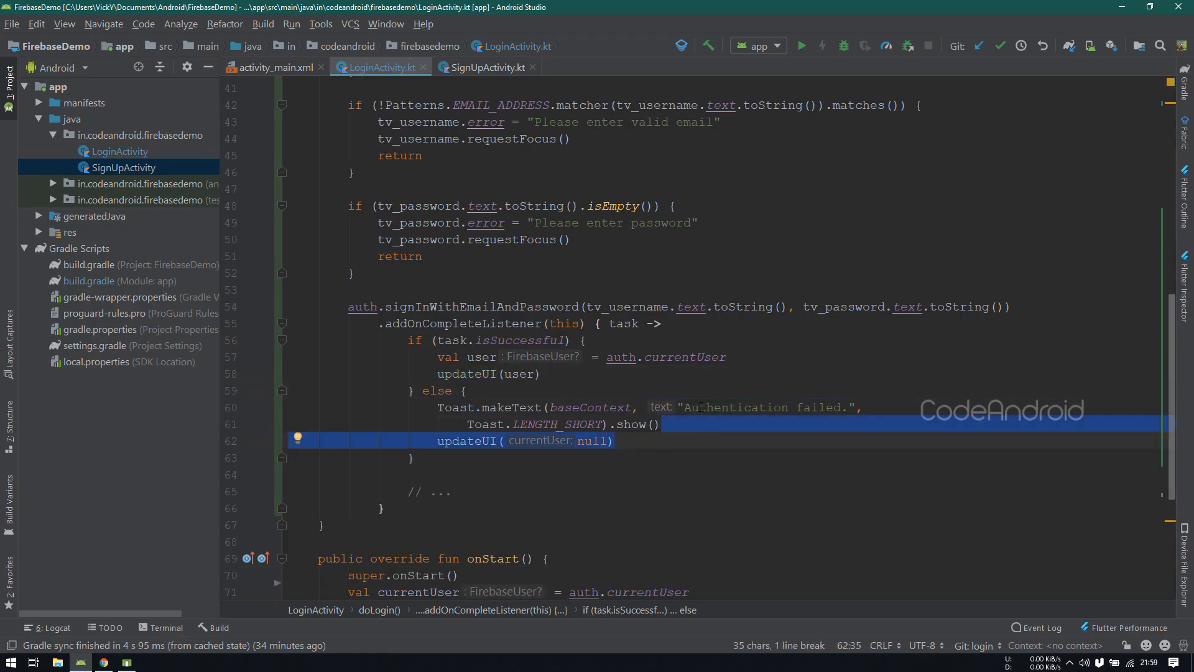
{"action": "type", "text": "Login"}
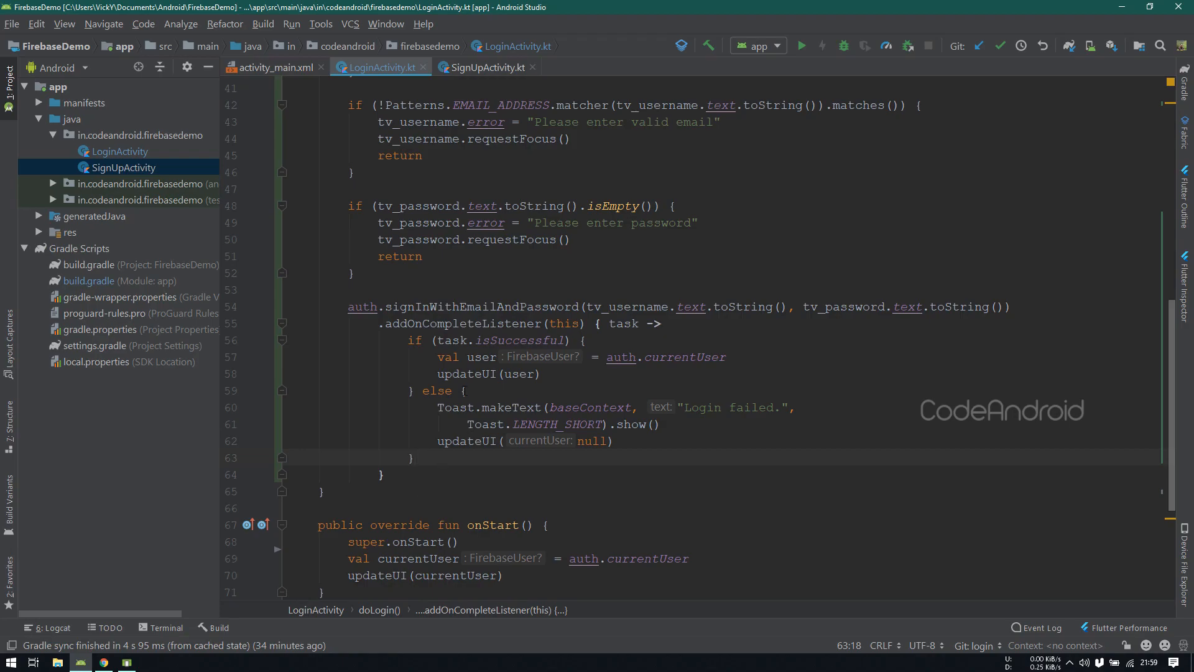
{"action": "left_click", "coordinate": [140, 134]}
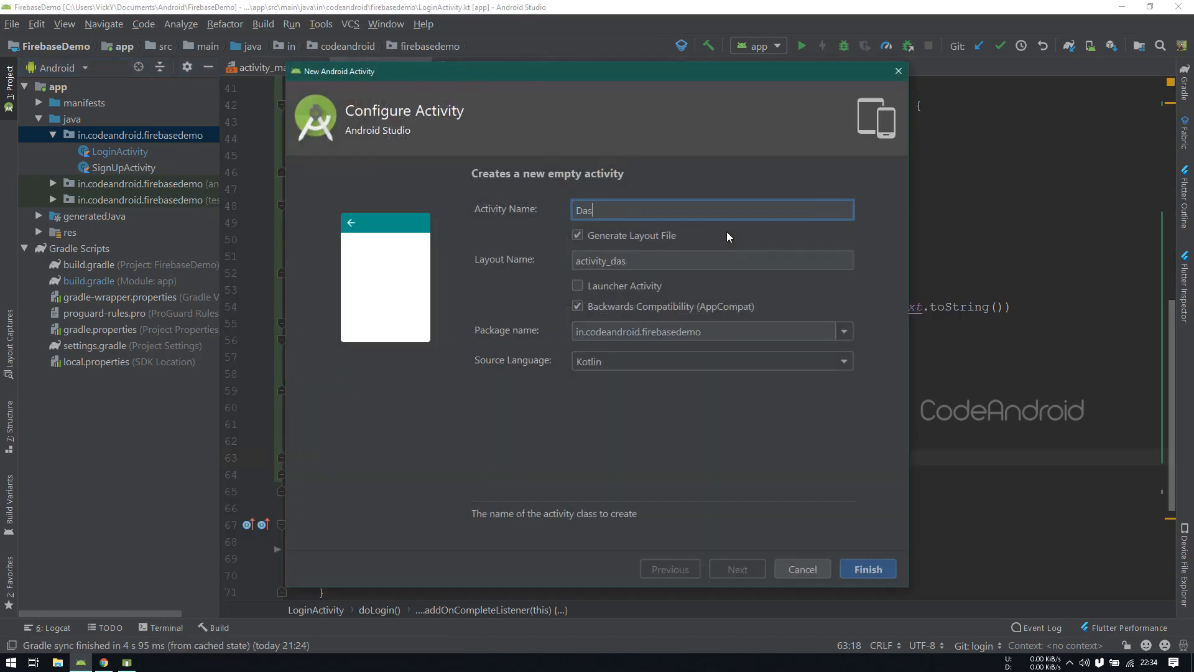
- Name the new empty activity DashboardActivity and finish the wizard
{"action": "type", "text": "hboardActivity"}
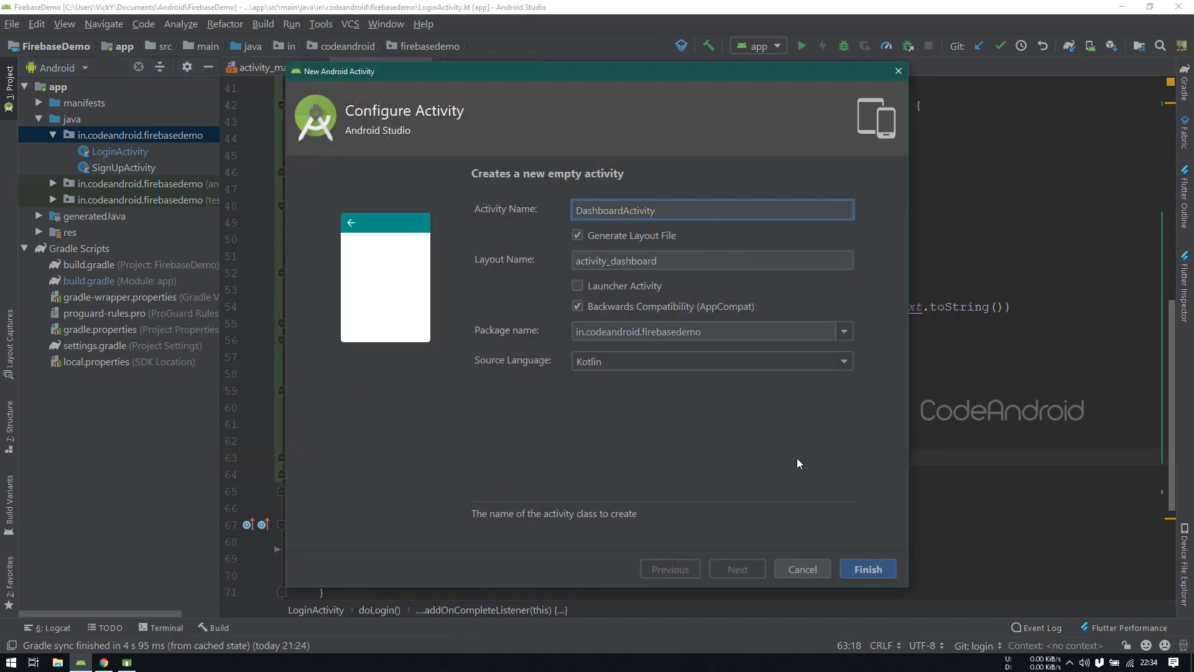
{"action": "left_click", "coordinate": [867, 569]}
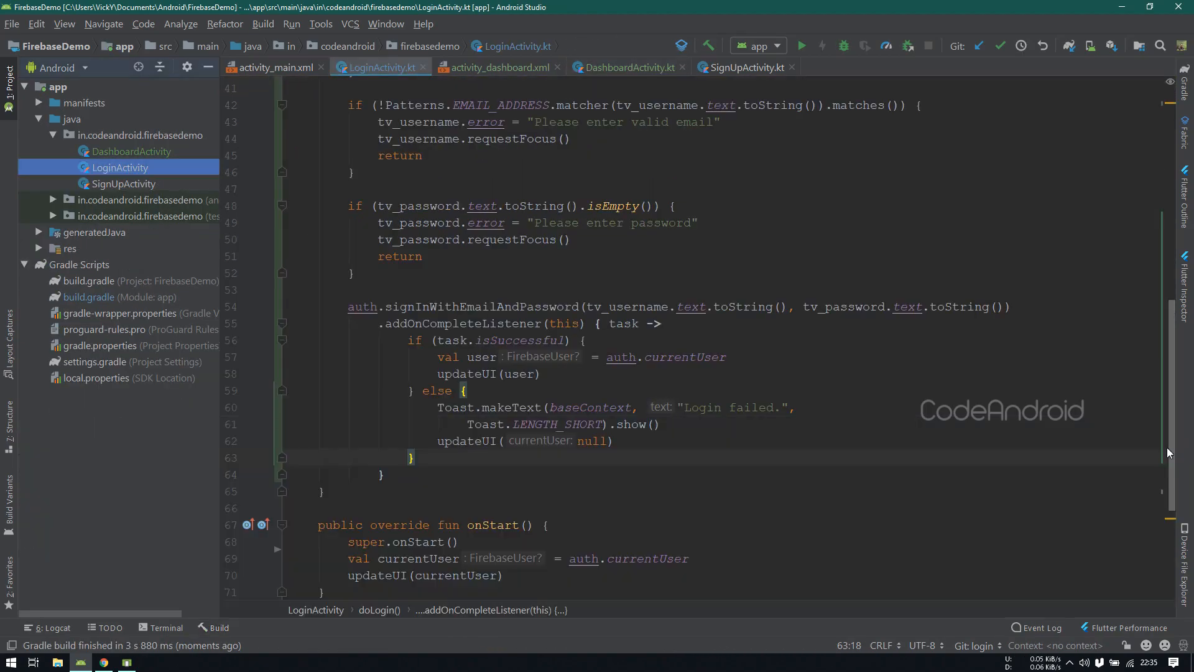
- In updateUI start DashboardActivity when currentUser != null, else show the Login failed toast, then run the app
{"action": "scroll", "scroll_direction": "down", "scroll_amount": 3}
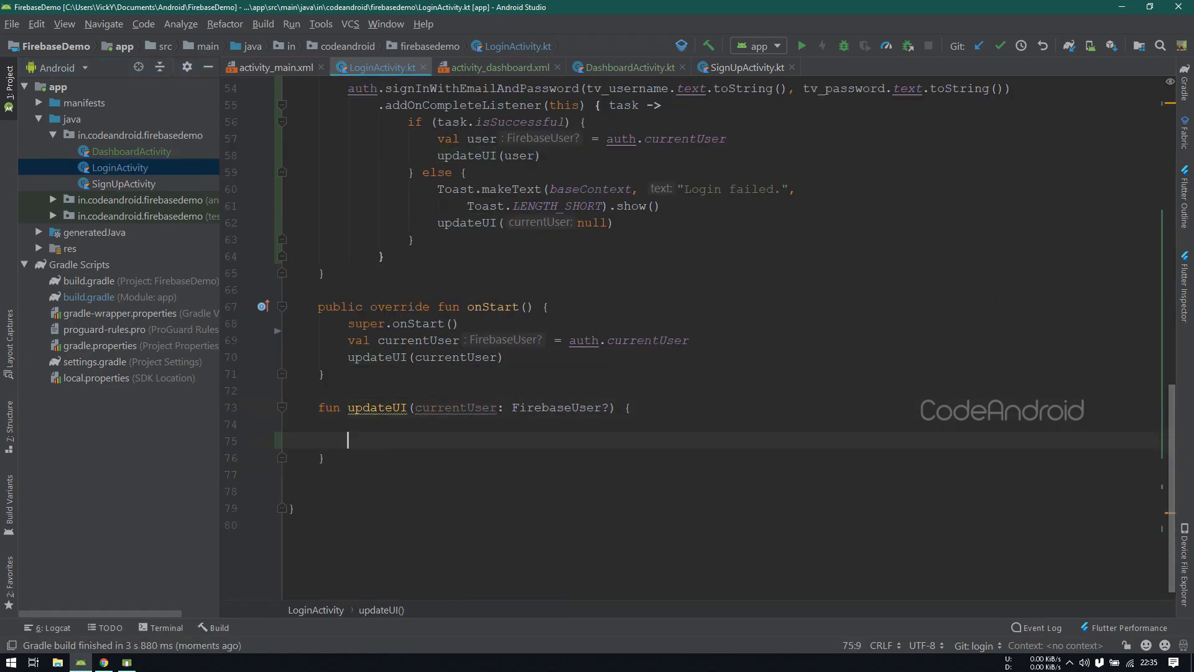
{"action": "type", "text": "if(currentUser !"}
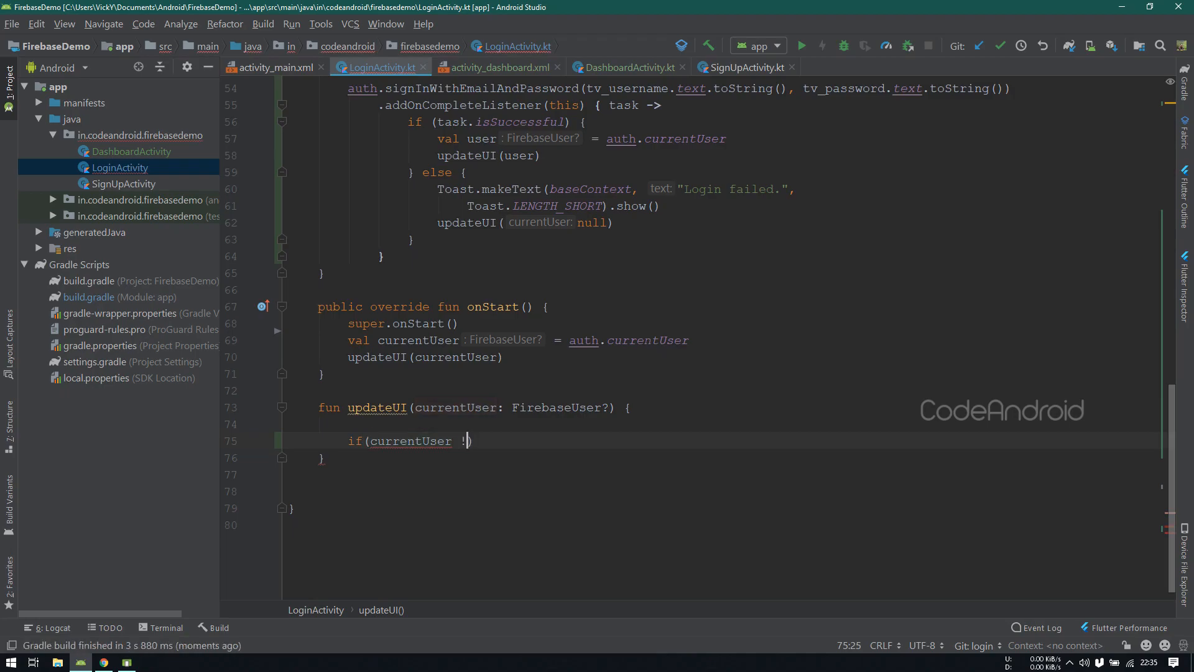
{"action": "type", "text": "= null){"}
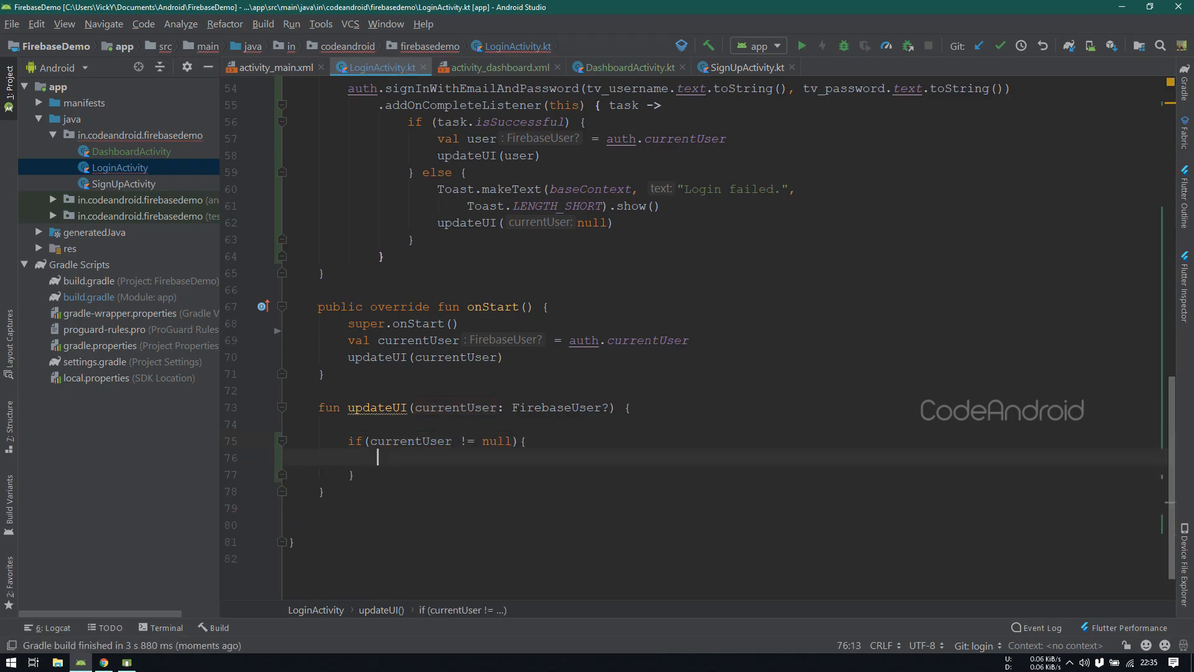
{"action": "type", "text": "startA"}
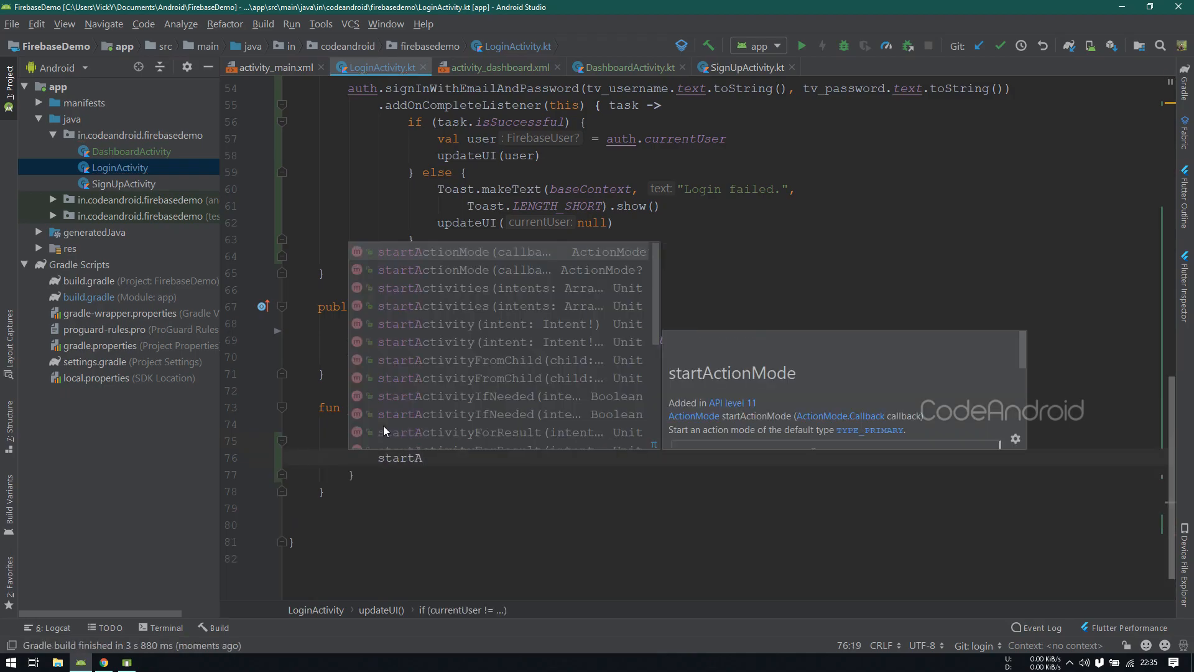
{"action": "type", "text": "startActivity(Intent(t"}
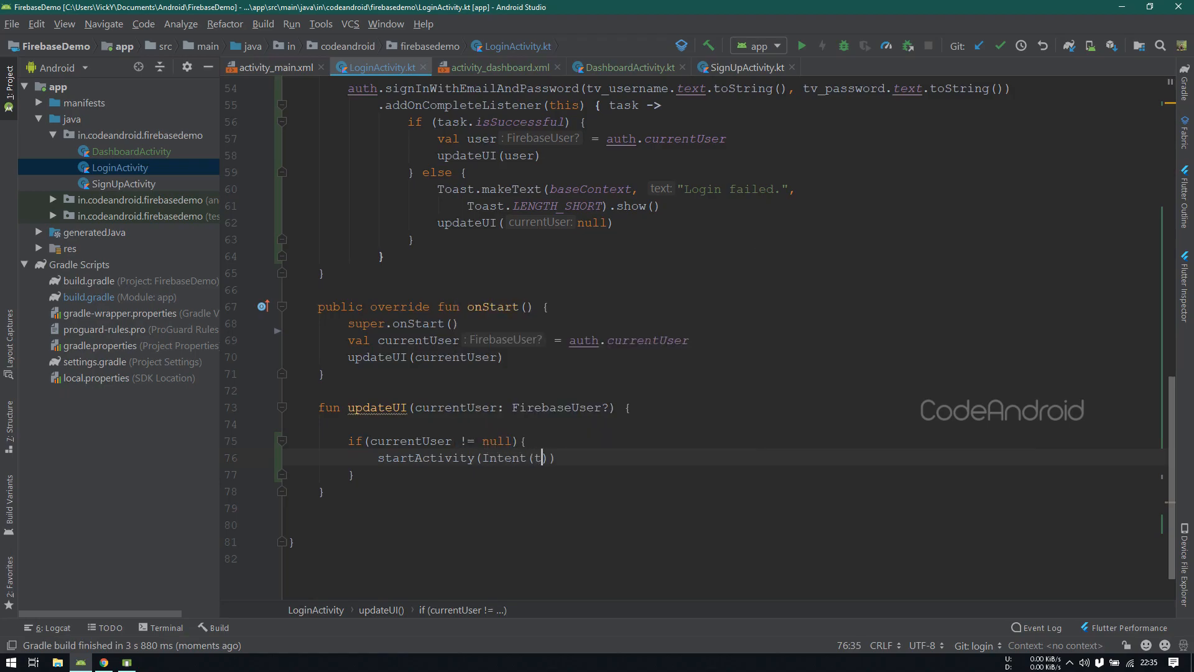
{"action": "type", "text": "his,DashboardActivity"}
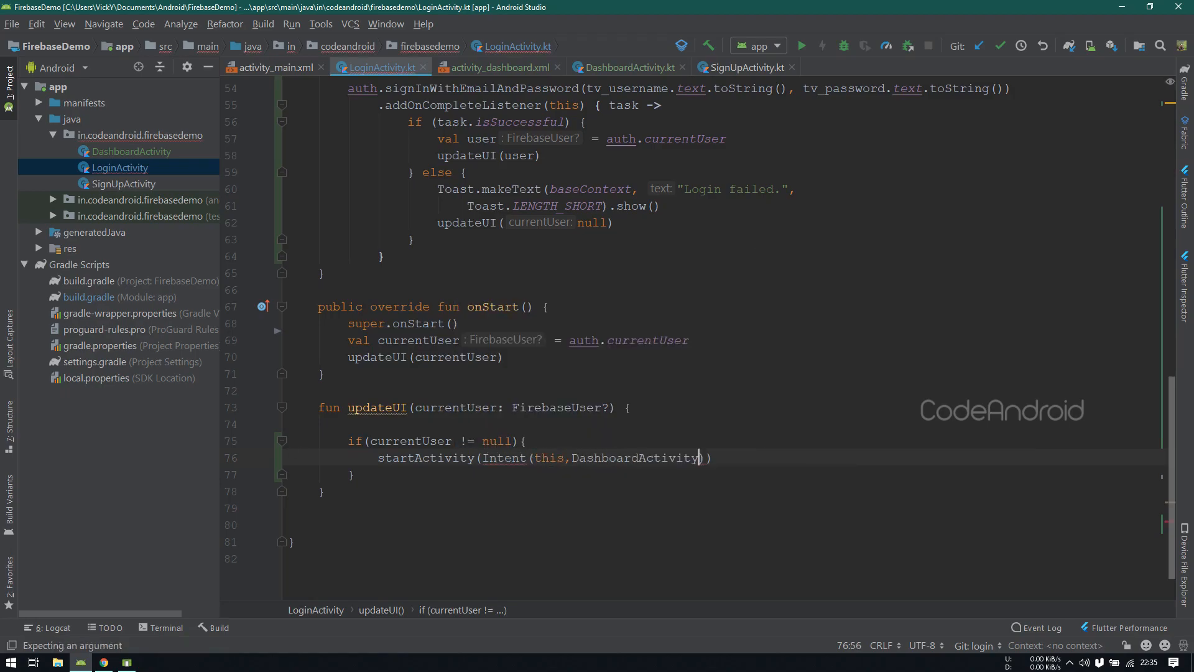
{"action": "type", "text": "::class.java"}
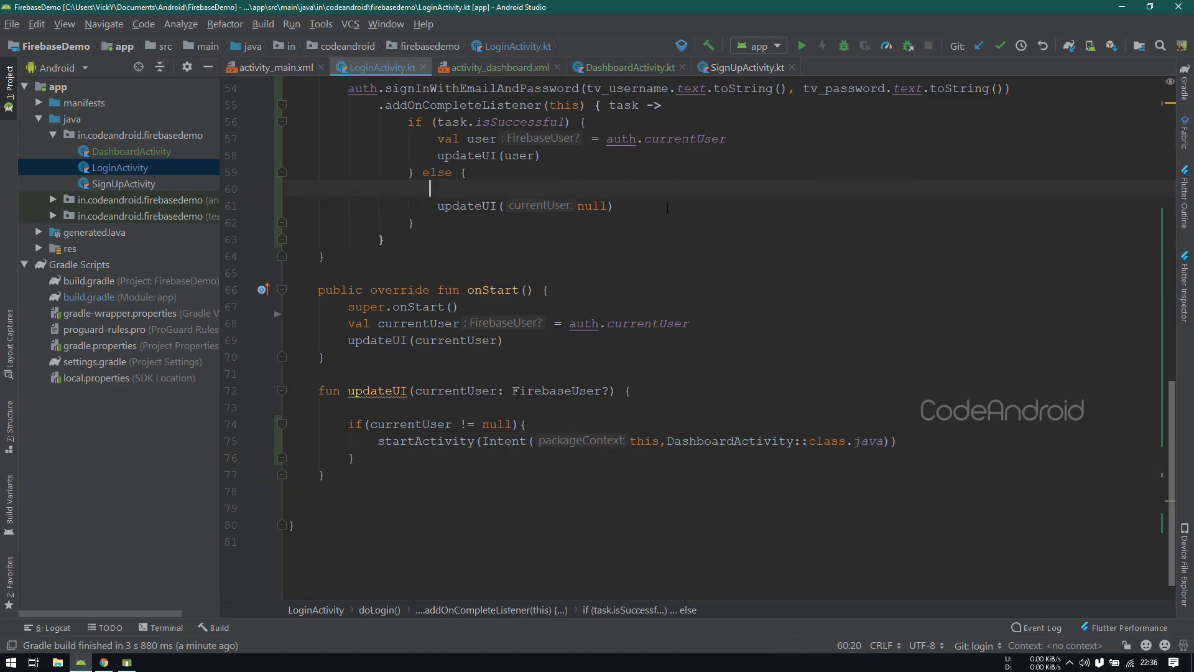
{"action": "type", "text": "else {"}
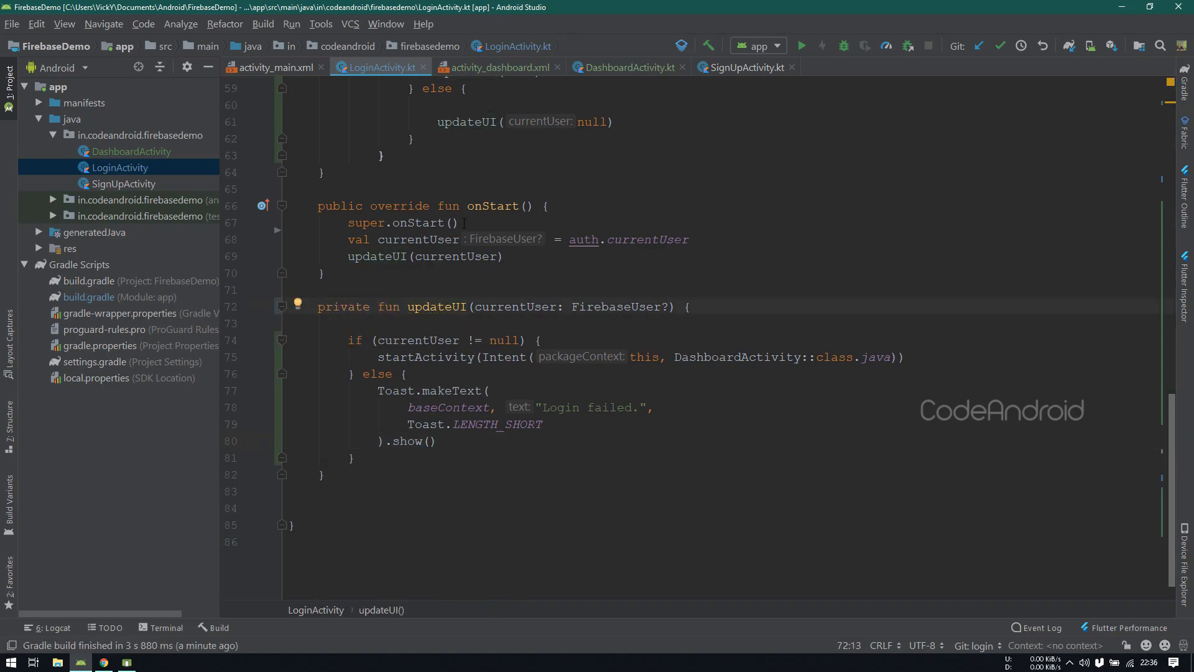
{"action": "left_click", "coordinate": [799, 46]}
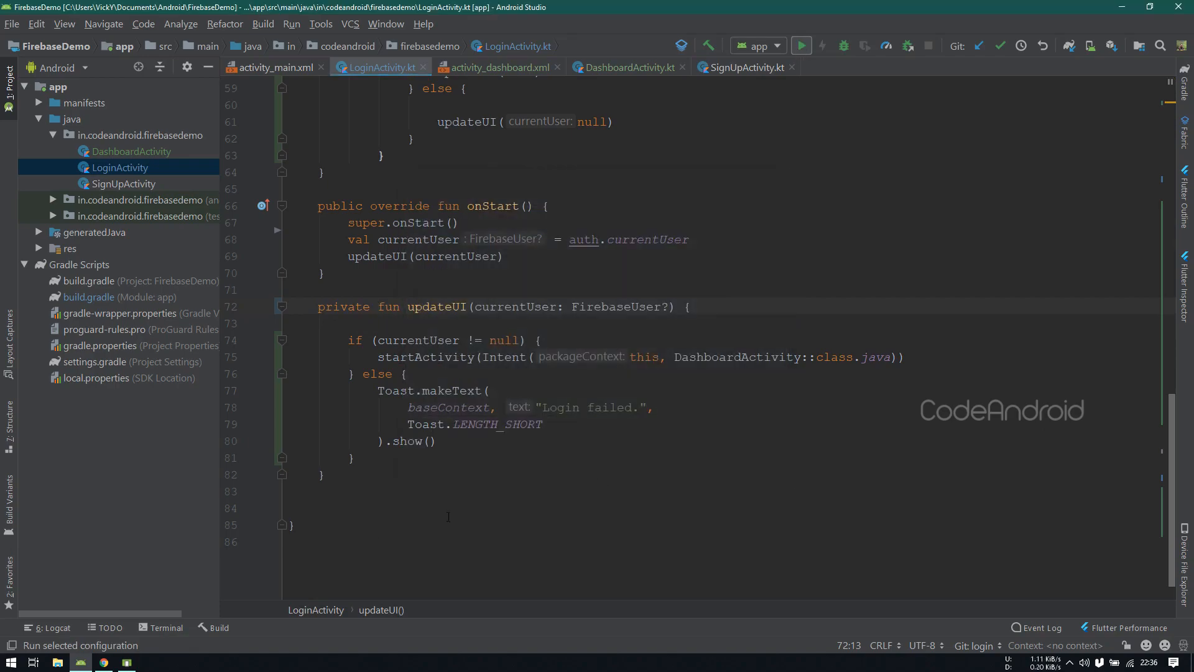
- Sign in on the emulator with the test email and password, declining Google's save-password prompt
{"action": "left_click", "coordinate": [800, 46]}
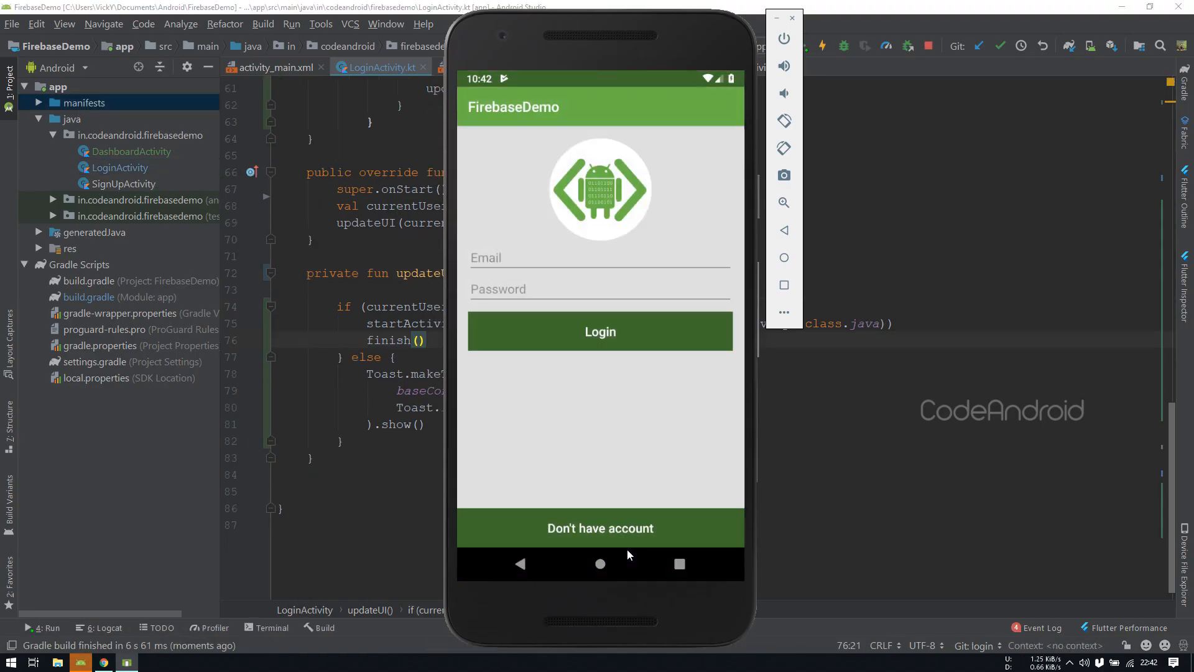
{"action": "left_click", "coordinate": [600, 269]}
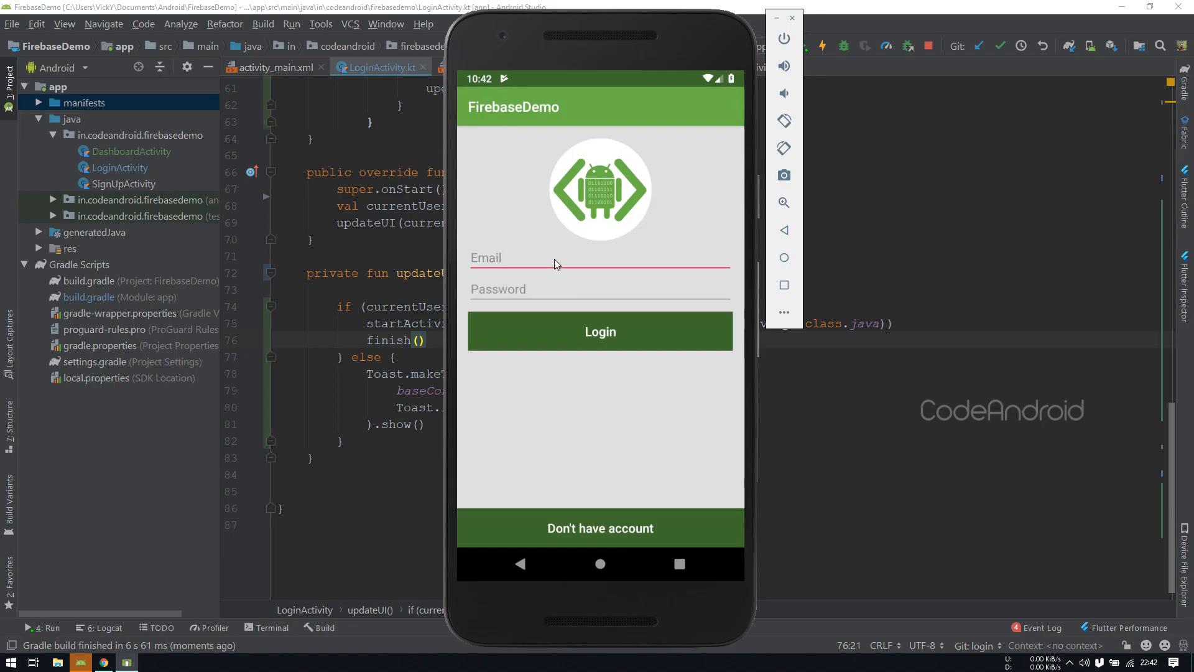
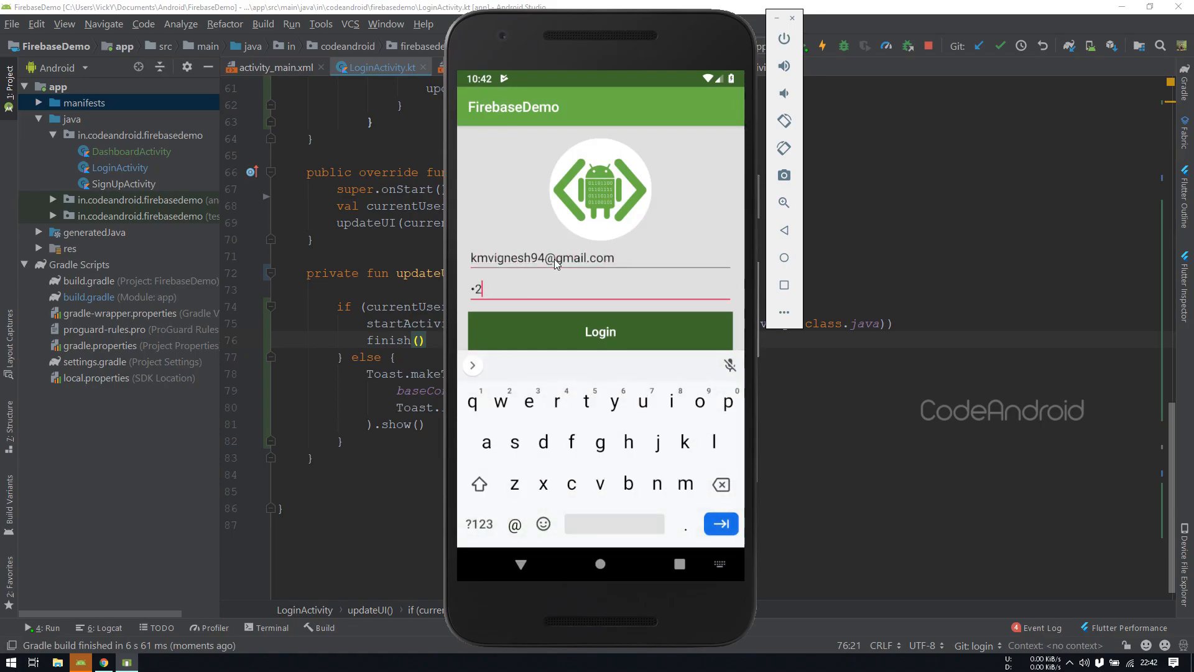
{"action": "left_click", "coordinate": [599, 331]}
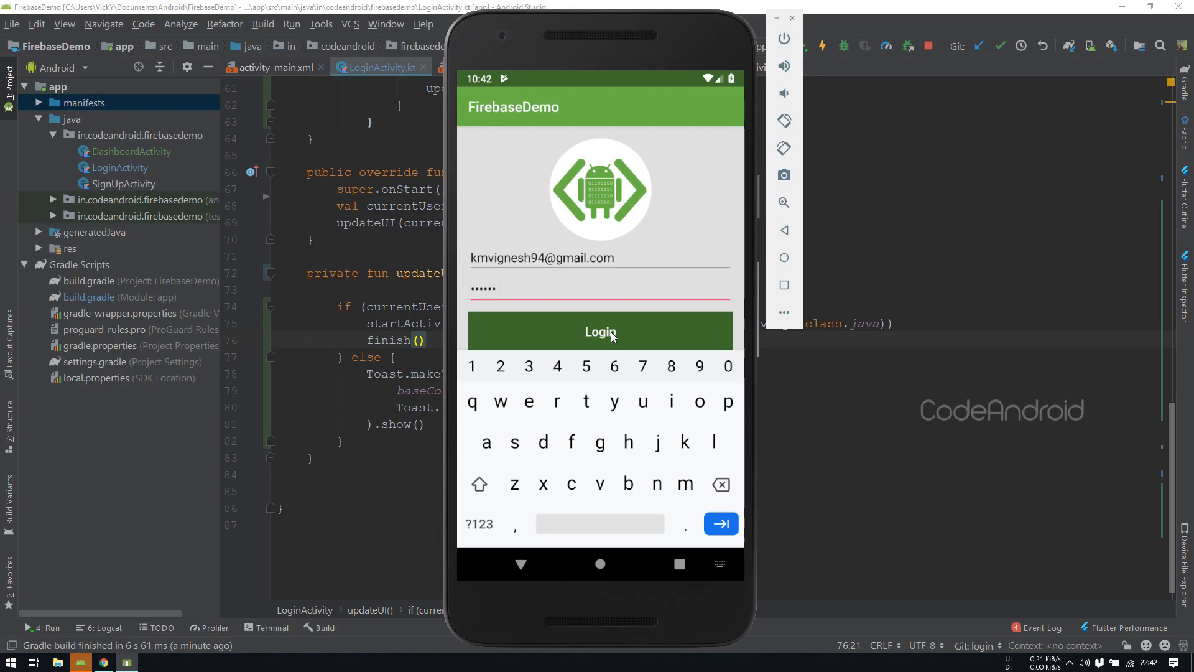
{"action": "left_click", "coordinate": [600, 331]}
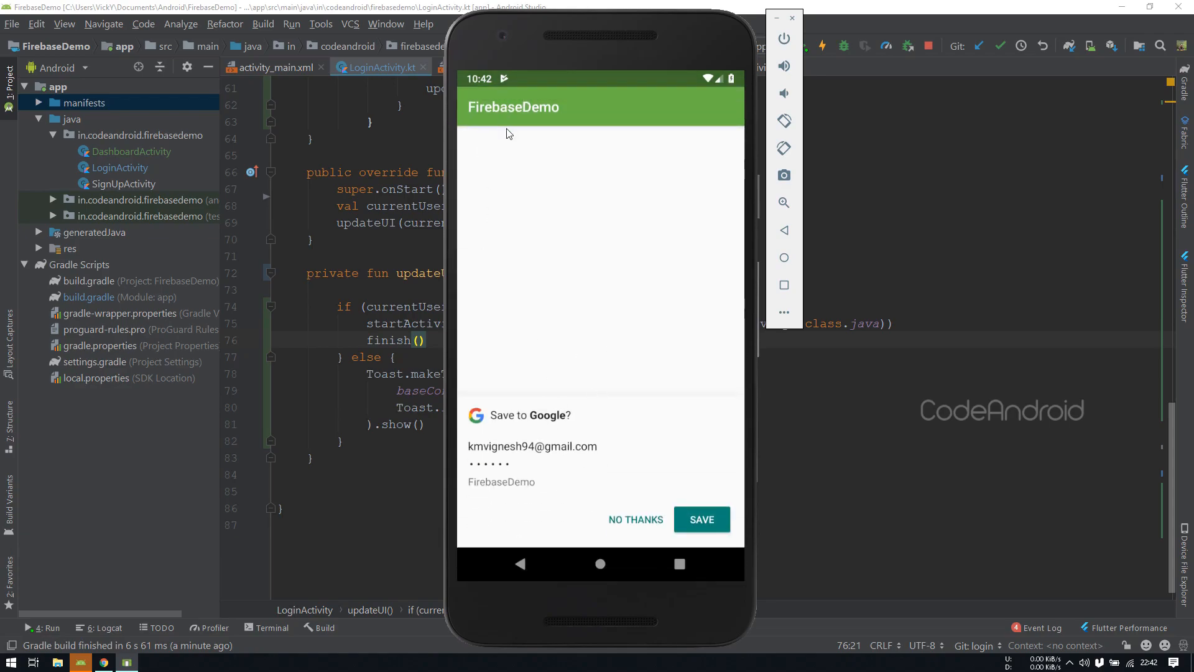
{"action": "left_click", "coordinate": [636, 520]}
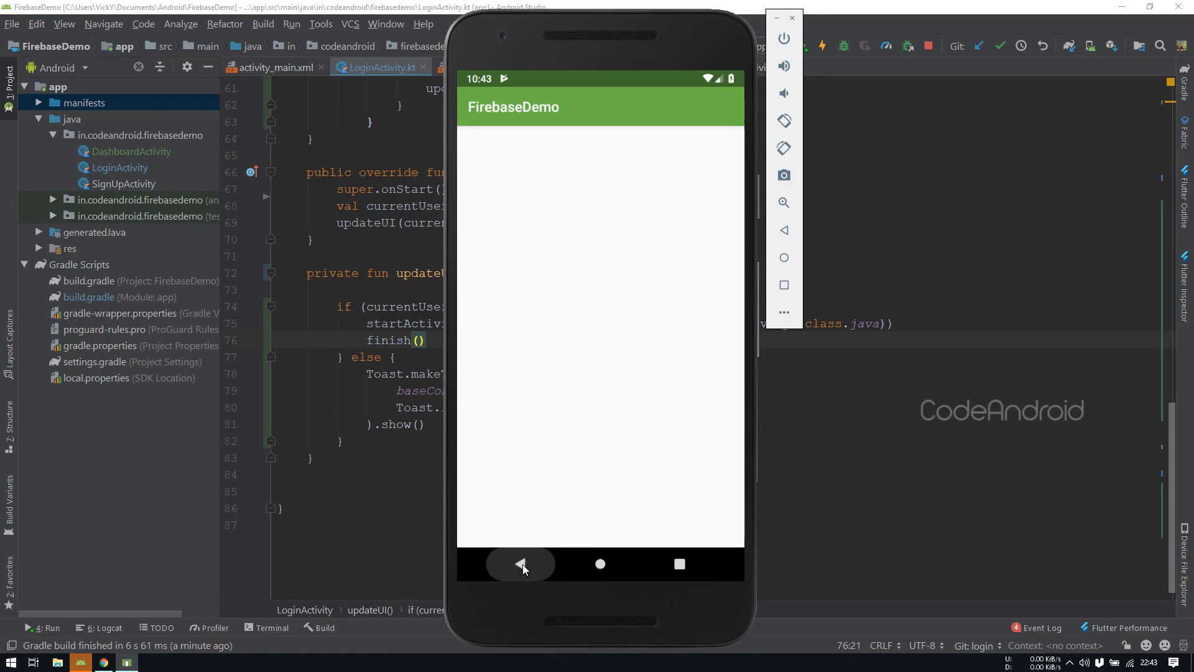
- Back out to the app drawer and relaunch FirebaseDemo to confirm the dashboard opens
{"action": "left_click", "coordinate": [522, 564]}
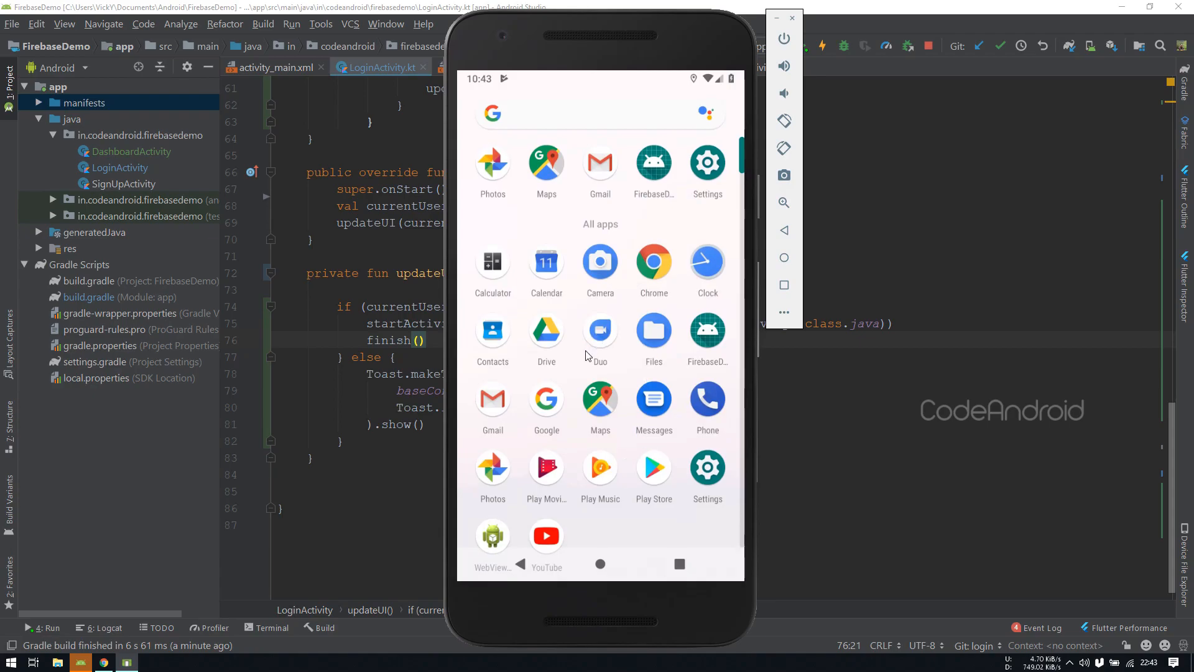
{"action": "mouse_move", "coordinate": [708, 338]}
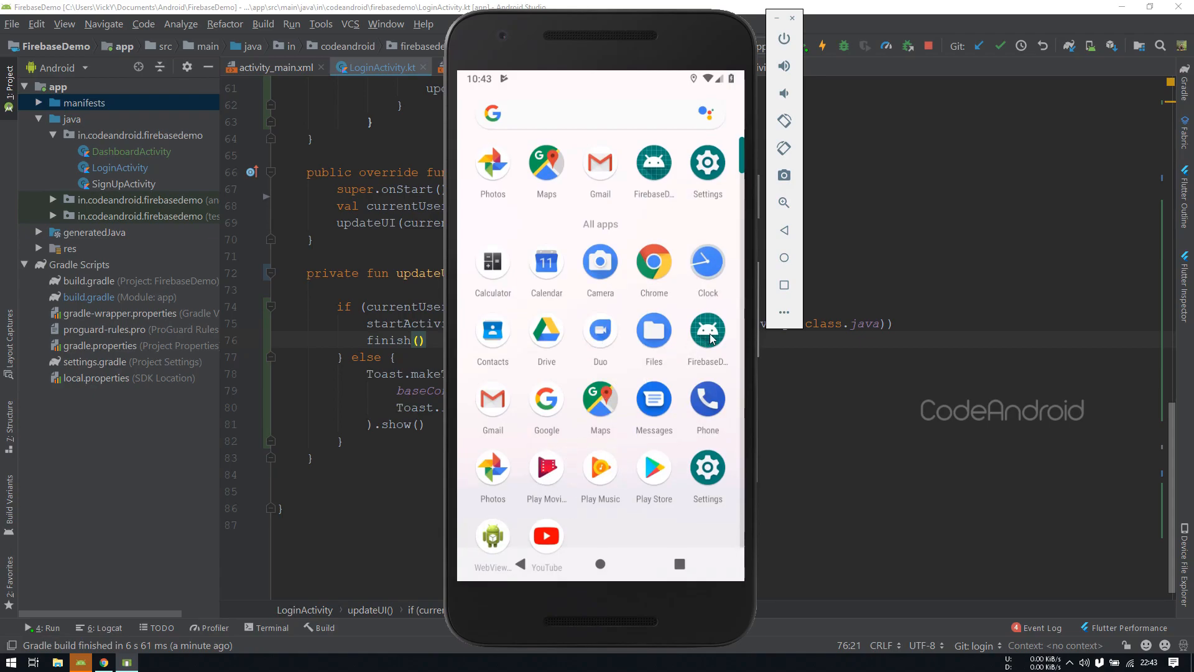
{"action": "left_click", "coordinate": [706, 331]}
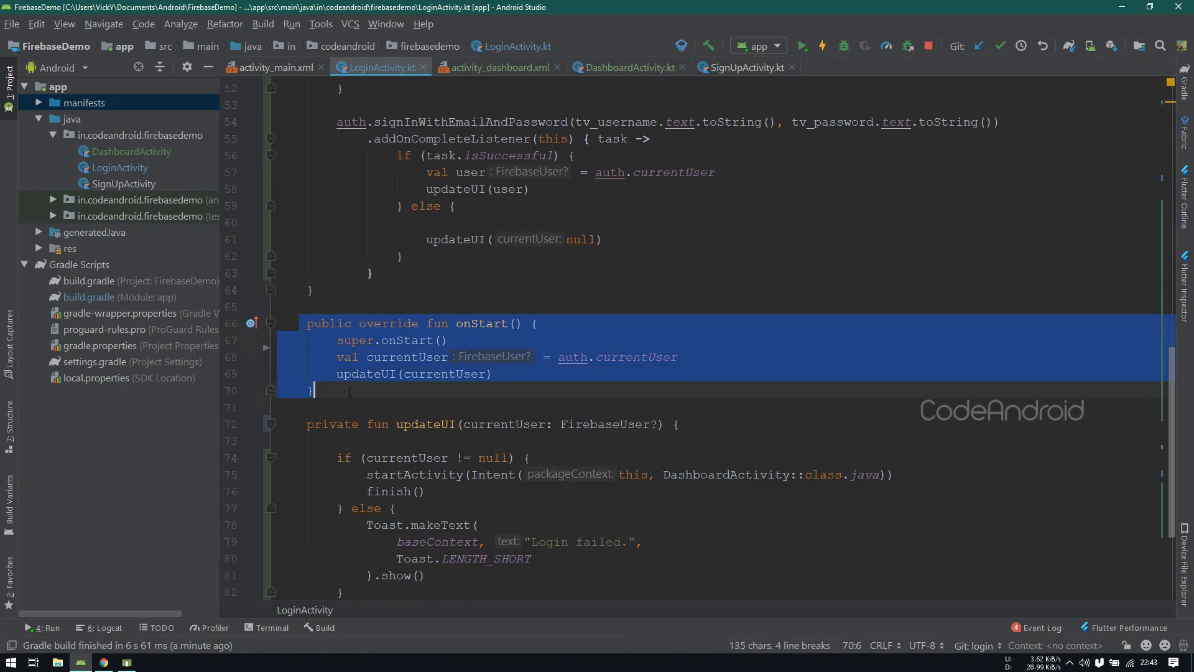
{"action": "double_click", "coordinate": [647, 358]}
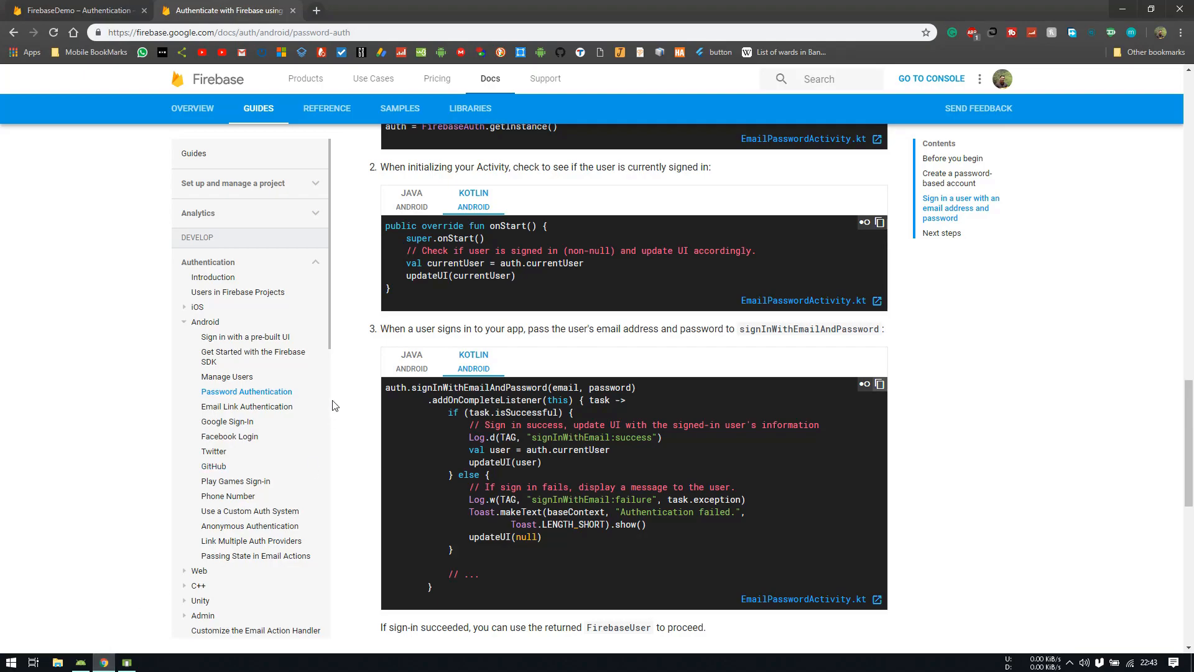
{"action": "mouse_move", "coordinate": [242, 393]}
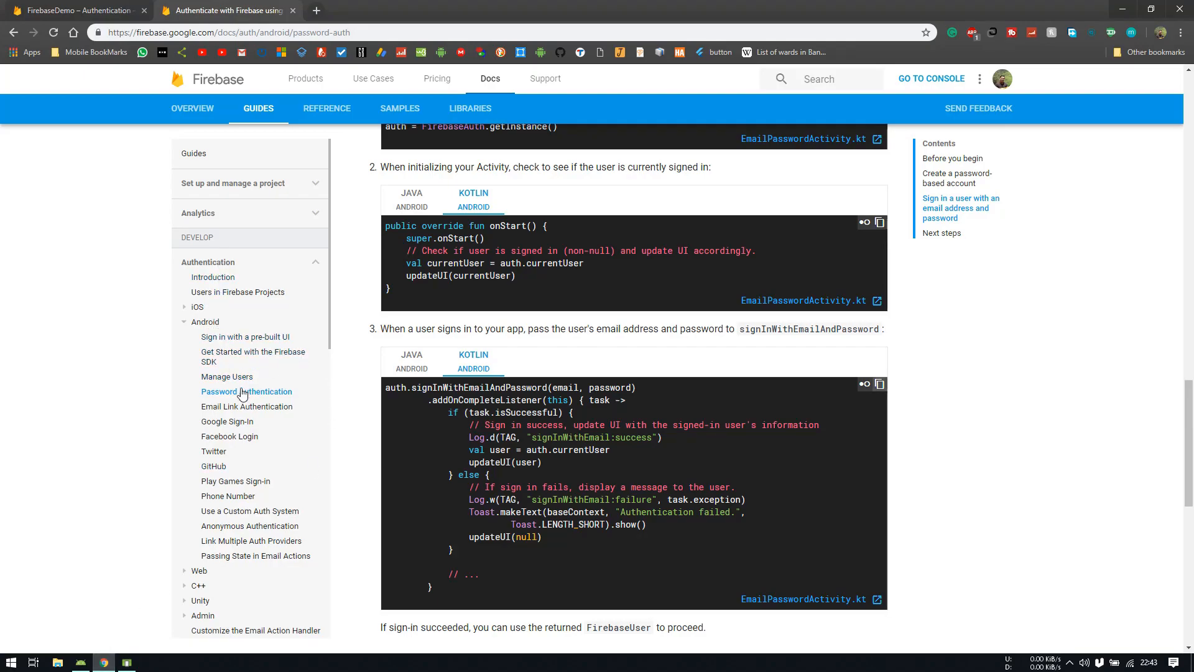
- Open the Manage Users guide and show the Kotlin 'Send a user a verification email' sample
{"action": "left_click", "coordinate": [227, 375]}
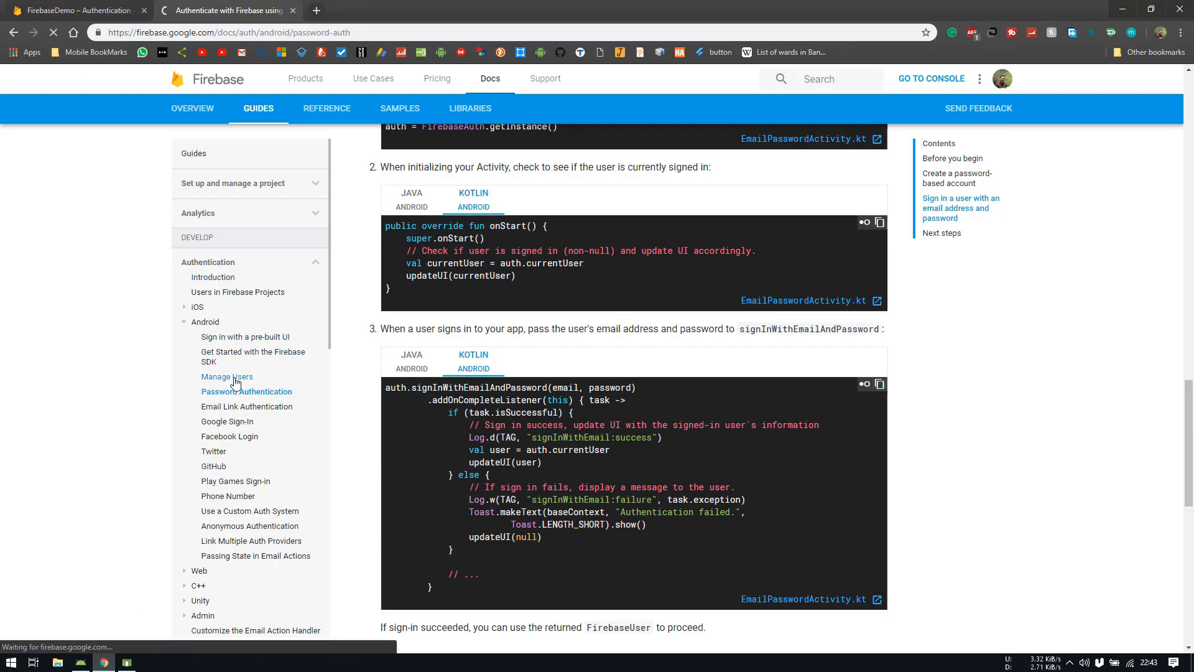
{"action": "left_click", "coordinate": [227, 376]}
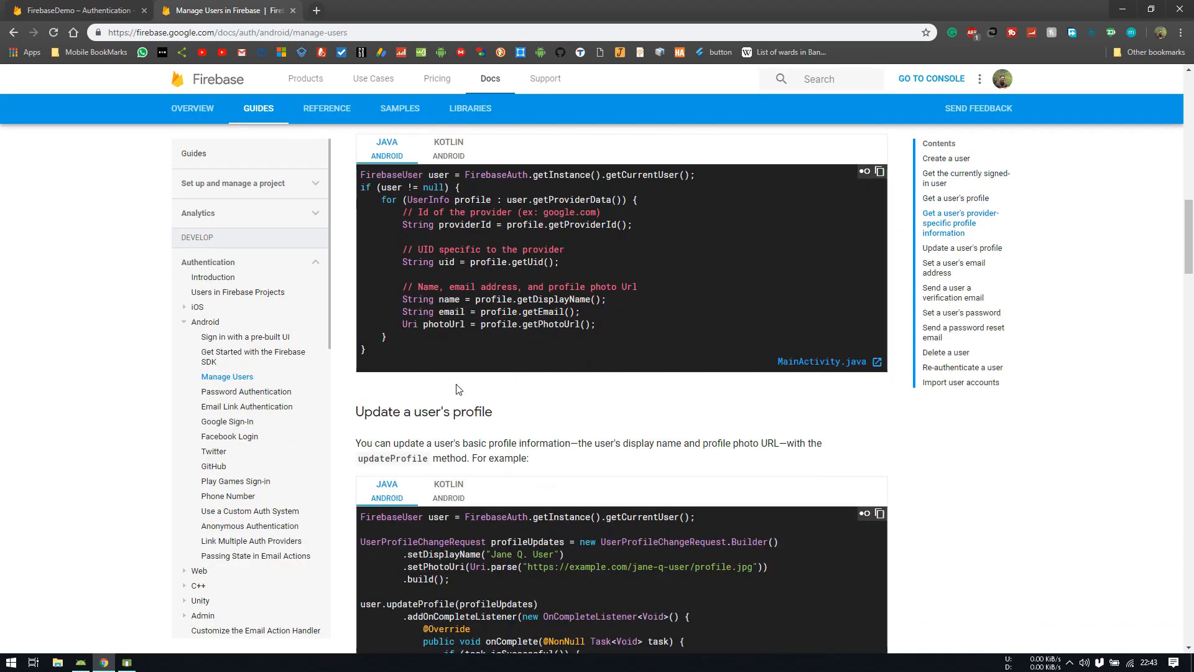
{"action": "scroll", "scroll_direction": "down", "scroll_amount": 3}
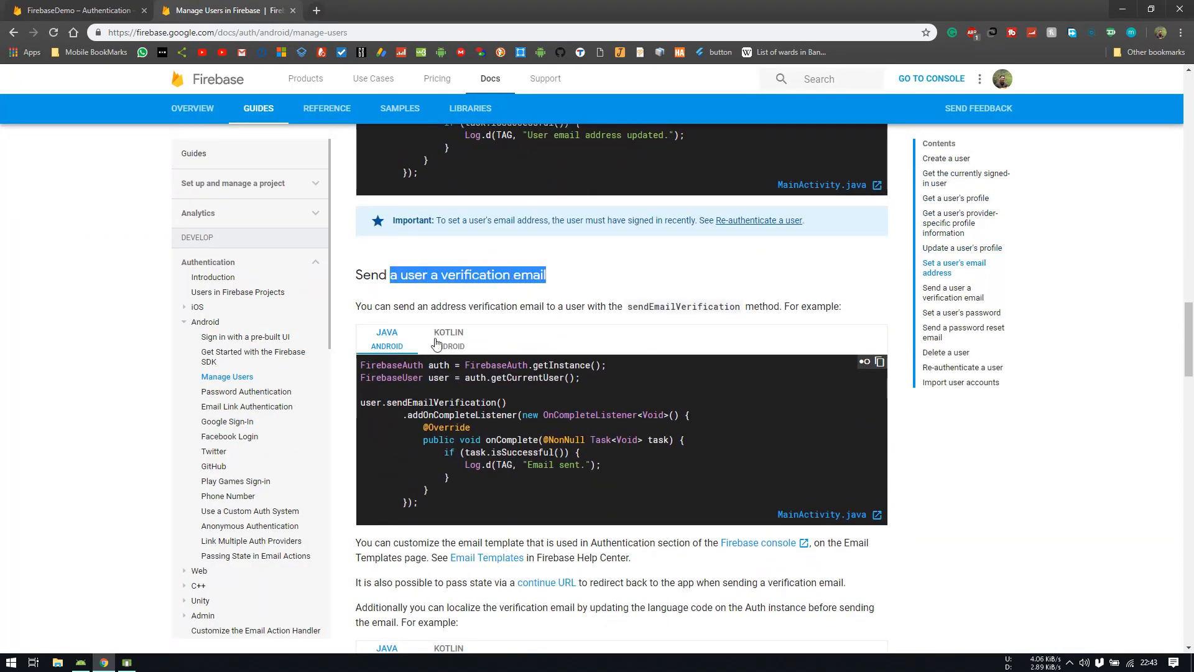
{"action": "left_click", "coordinate": [448, 334]}
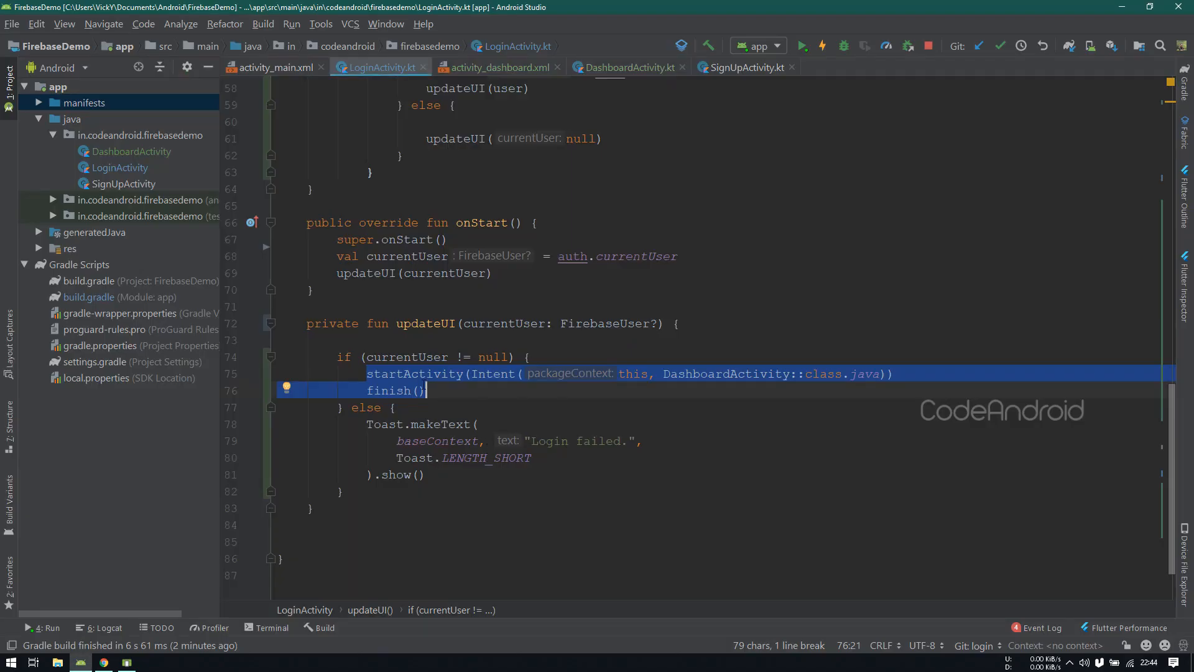
- In SignUpActivity add val user = auth.currentUser and user?.sendEmailVerification(), moving startActivity/finish into its listener
{"action": "left_click", "coordinate": [745, 67]}
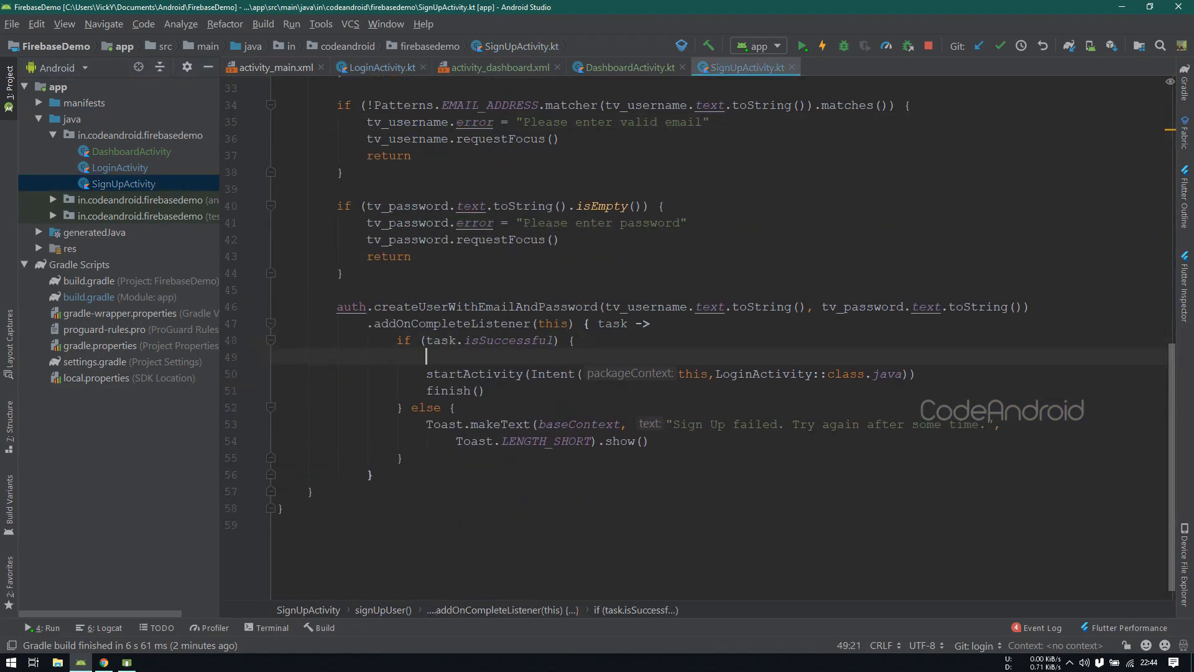
{"action": "type", "text": "user?.sendEmailVerification()"}
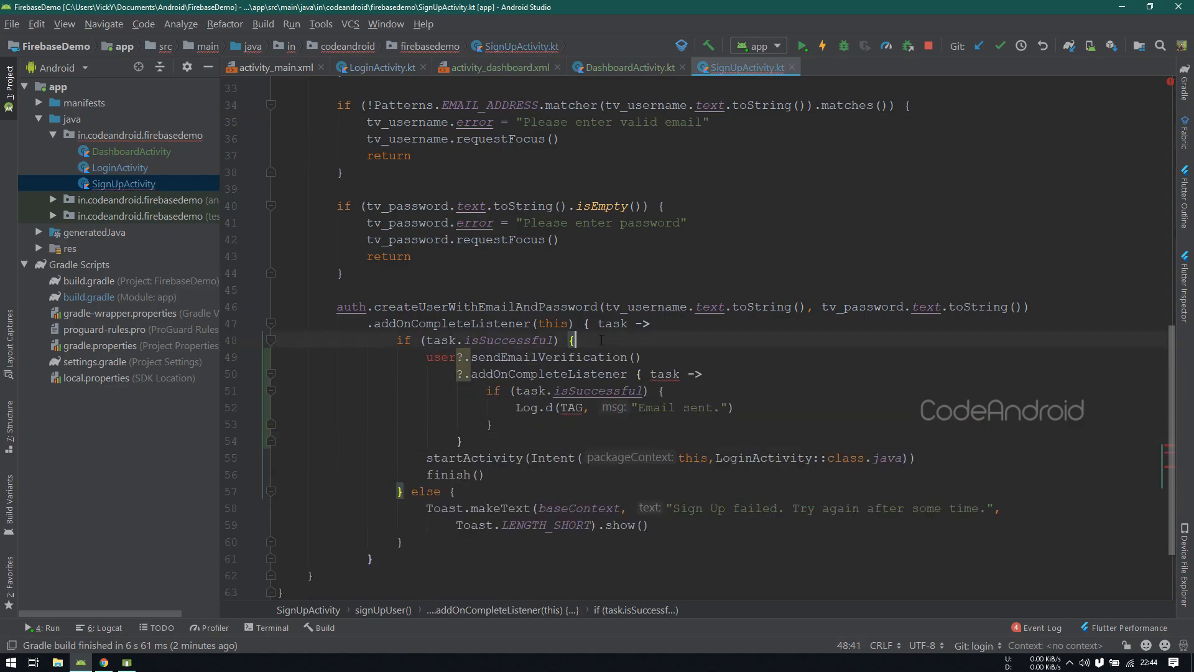
{"action": "type", "text": "val user = auth.currentUser"}
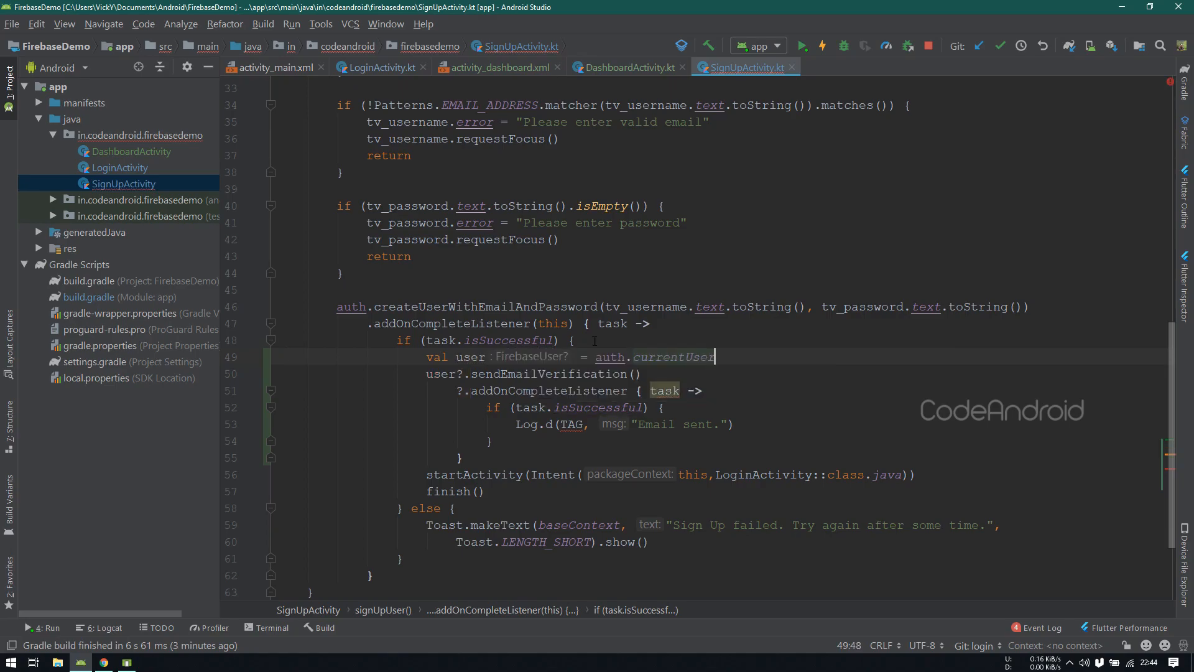
{"action": "double_click", "coordinate": [471, 357]}
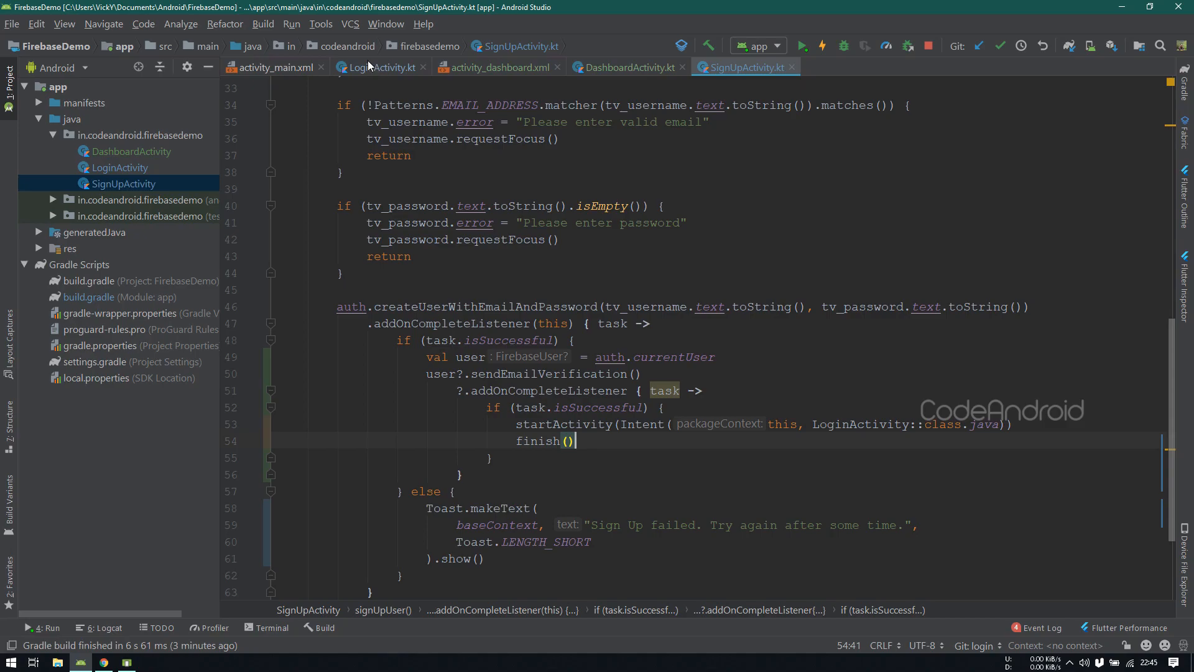
{"action": "left_click", "coordinate": [373, 68]}
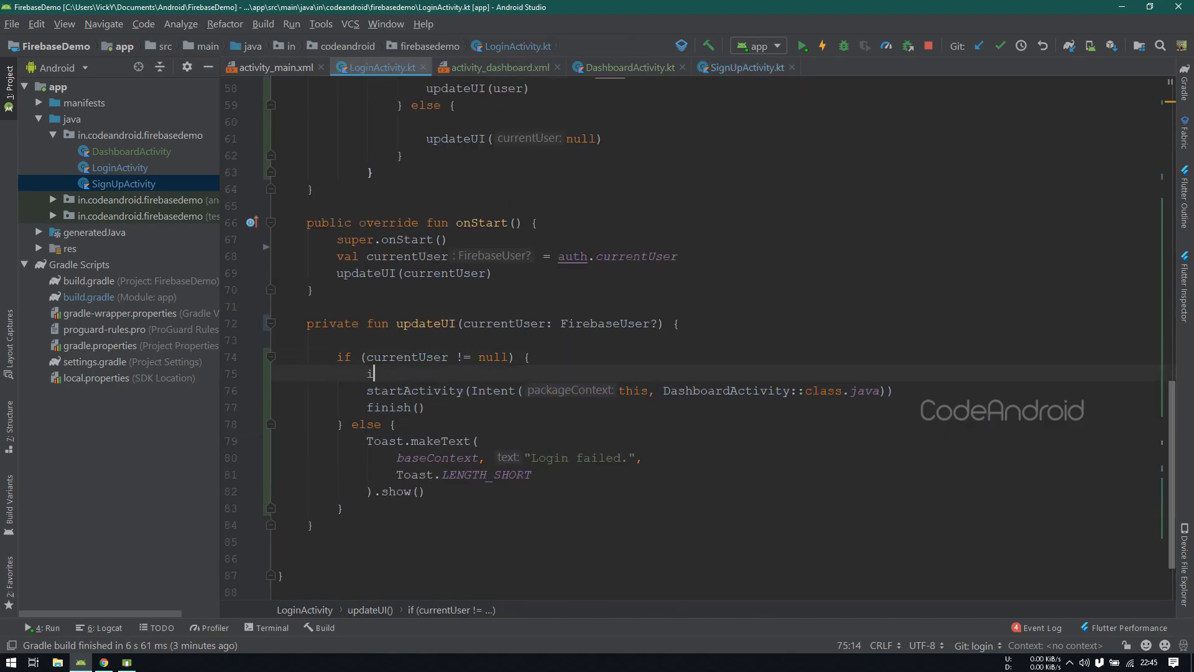
- Wrap startActivity in if(currentUser.isEmailVerified) with an else toast 'Please verify your email address.'
{"action": "type", "text": "f(currentUser.isemailVerified) {"}
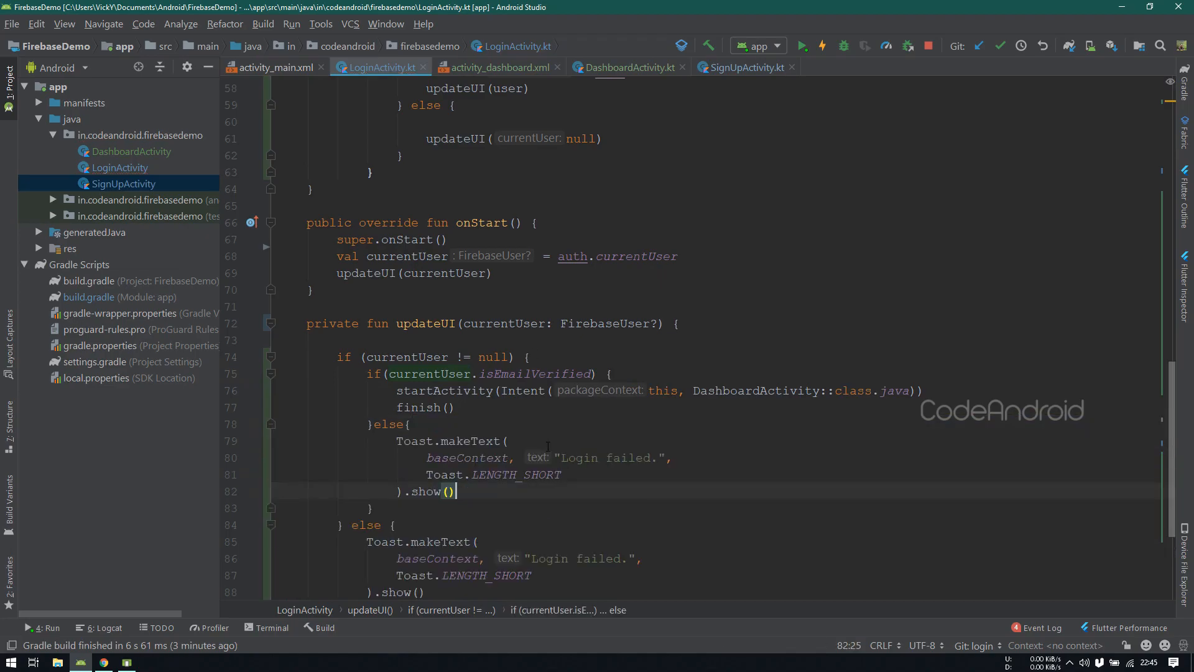
{"action": "type", "text": "Pleas"}
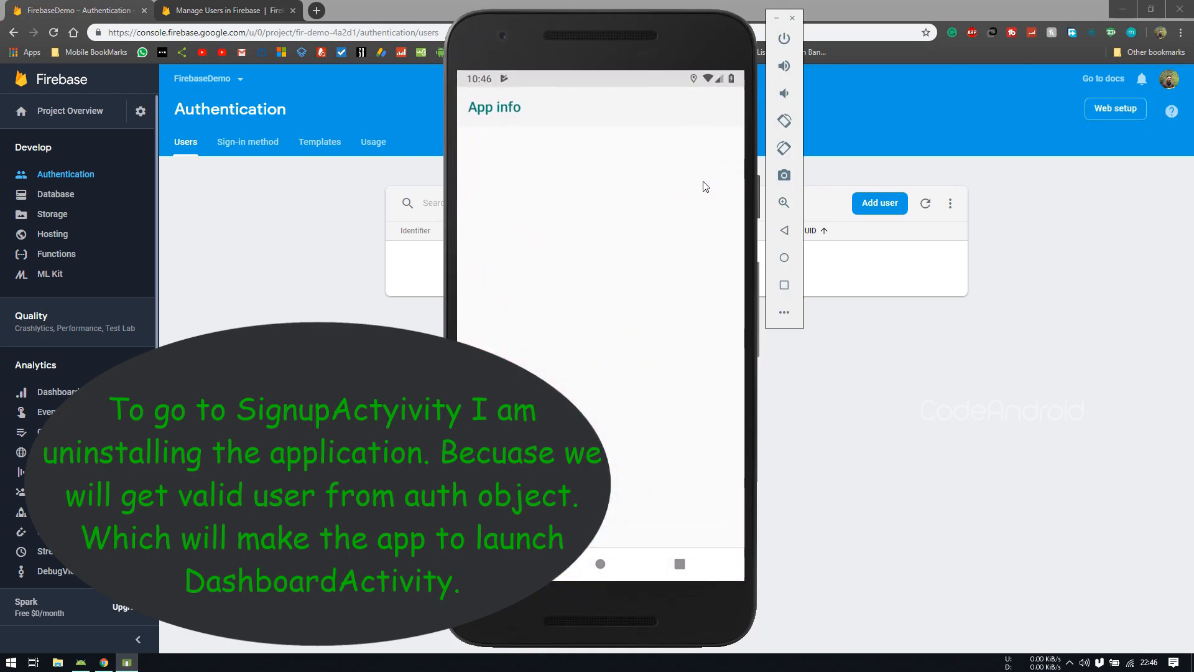
- Uninstall FirebaseDemo from the emulator via App info for a clean start
{"action": "left_click", "coordinate": [558, 226]}
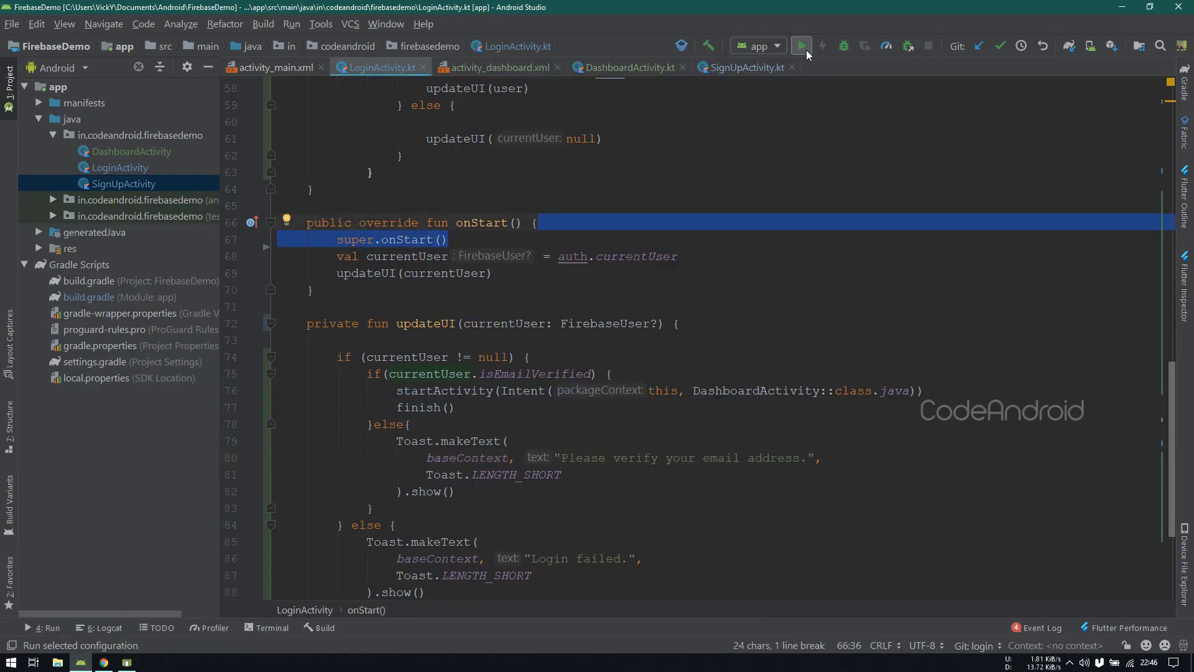
{"action": "left_click", "coordinate": [800, 46]}
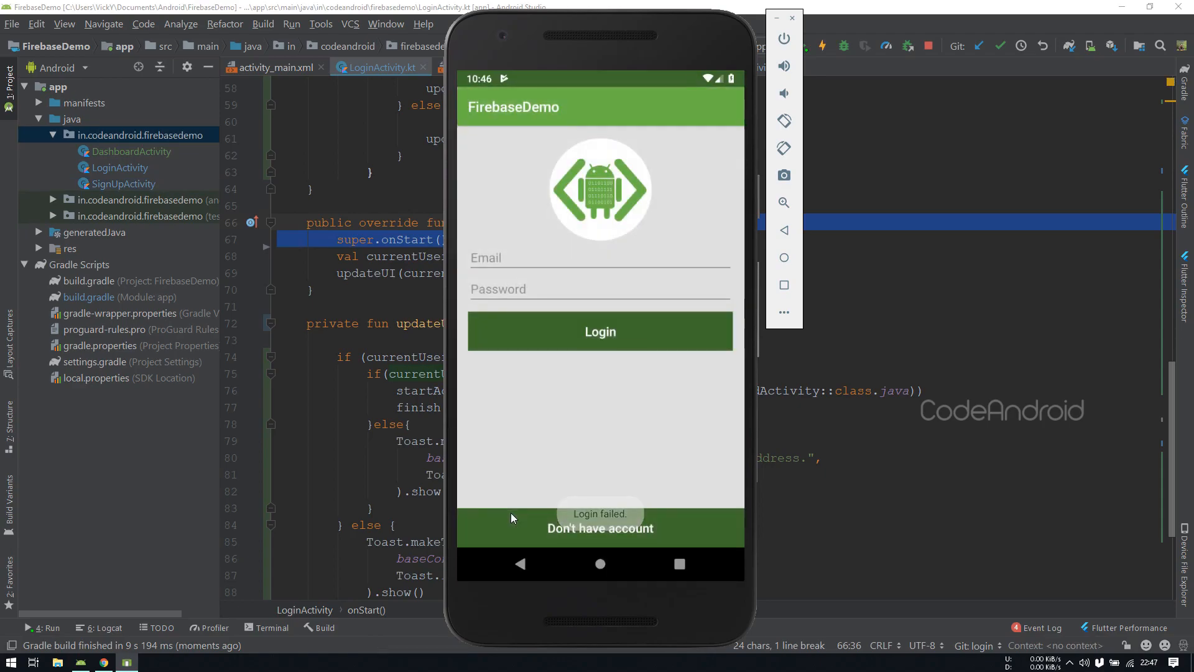
{"action": "left_click", "coordinate": [599, 527]}
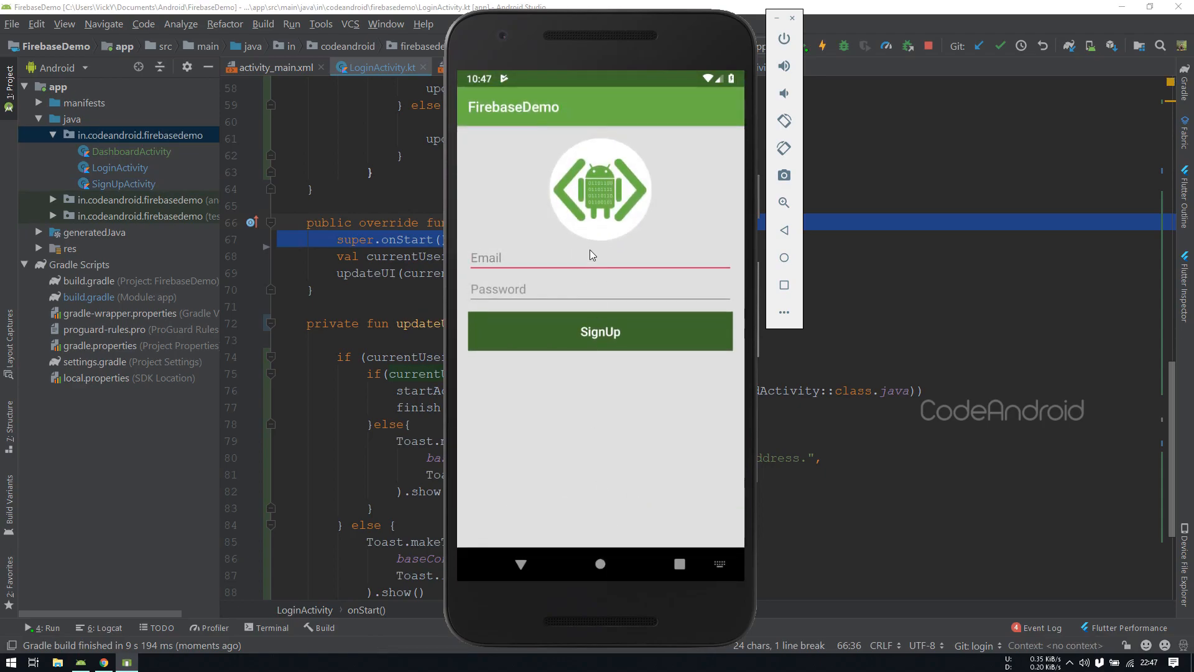
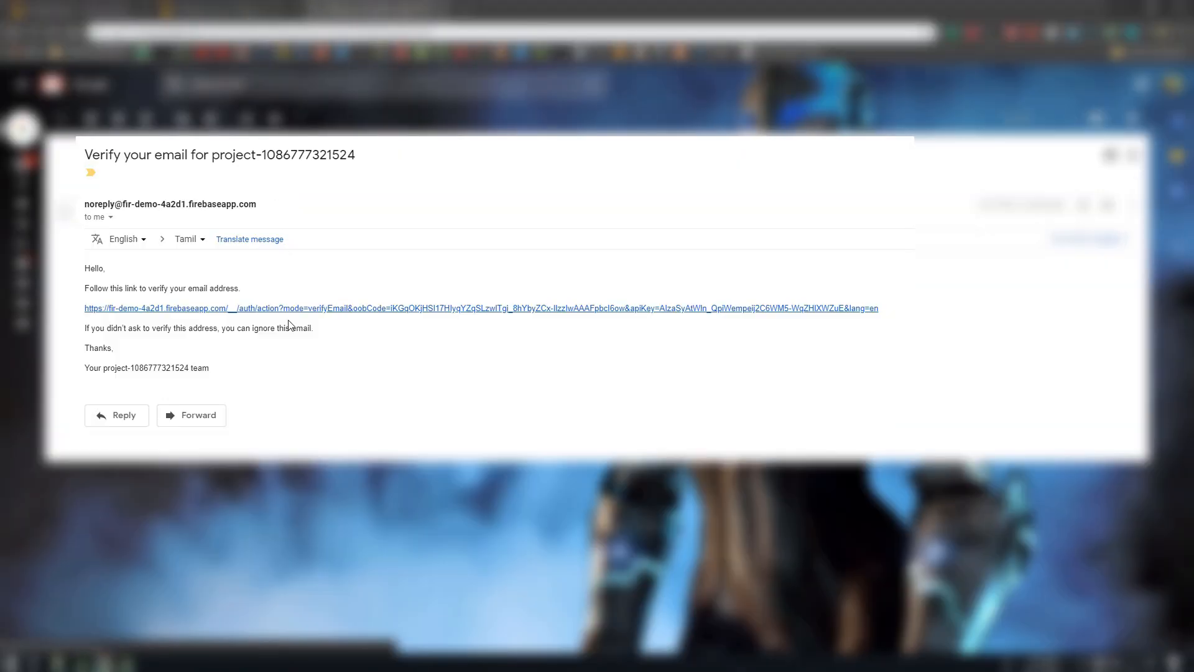
{"action": "left_click", "coordinate": [480, 309]}
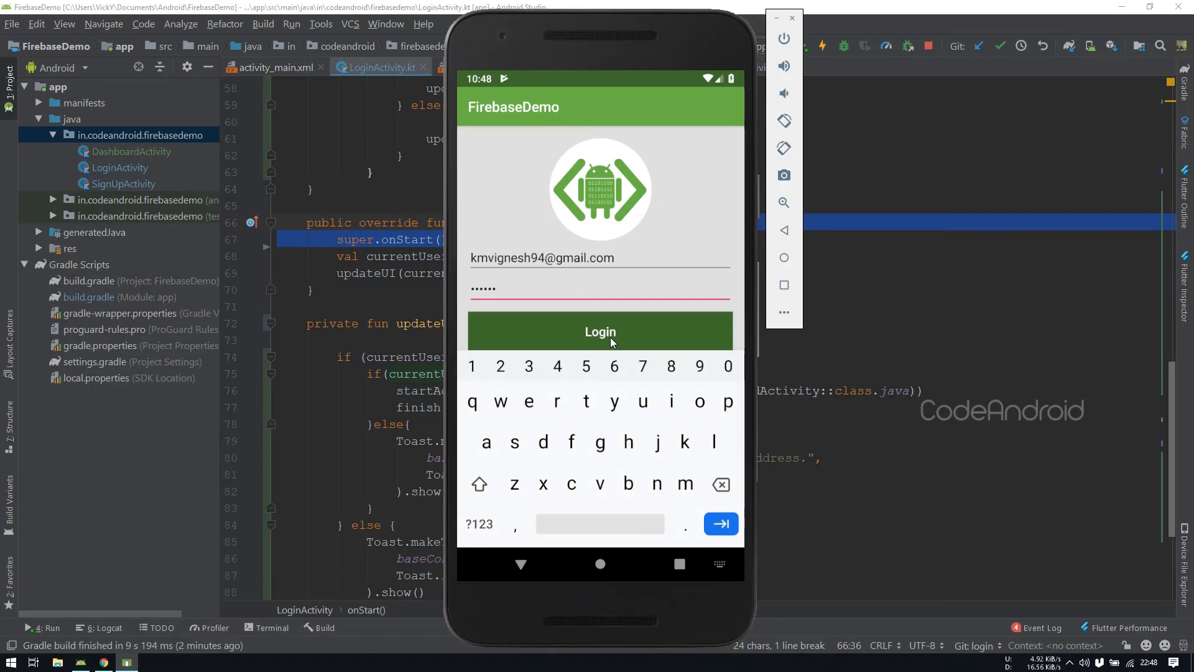
{"action": "left_click", "coordinate": [600, 331]}
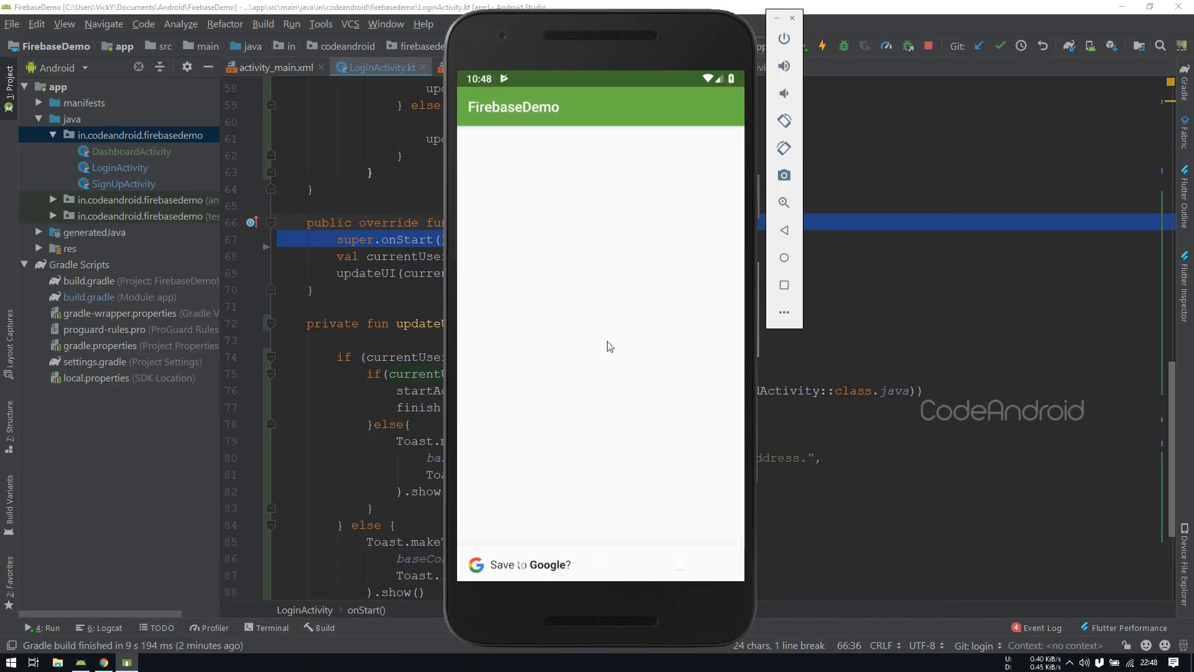